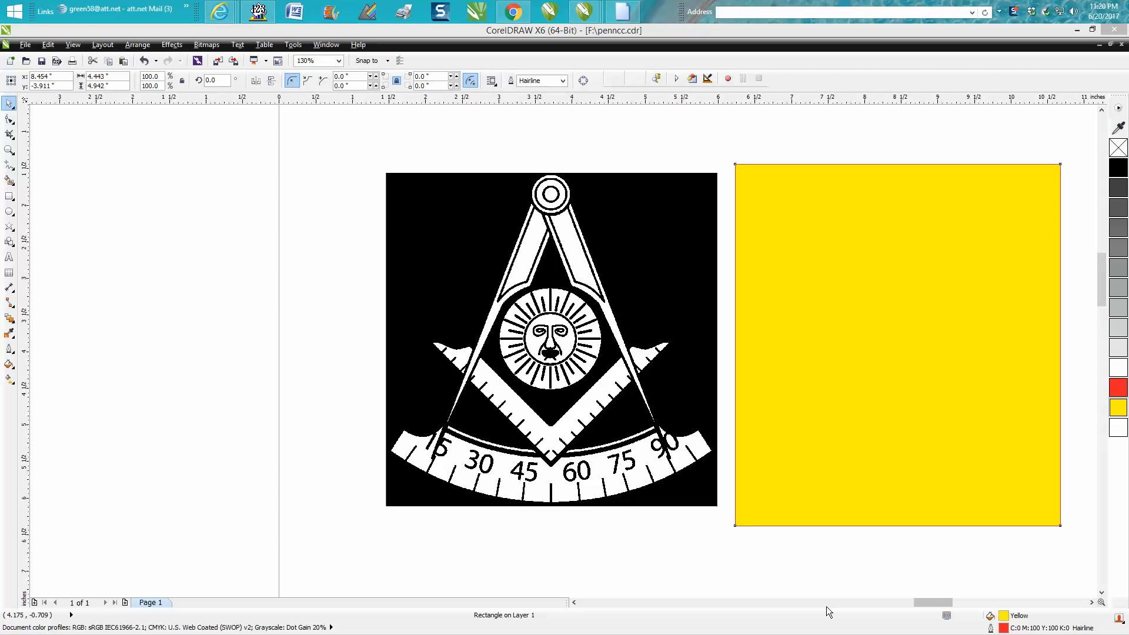
pyautogui.moveTo(498, 628)
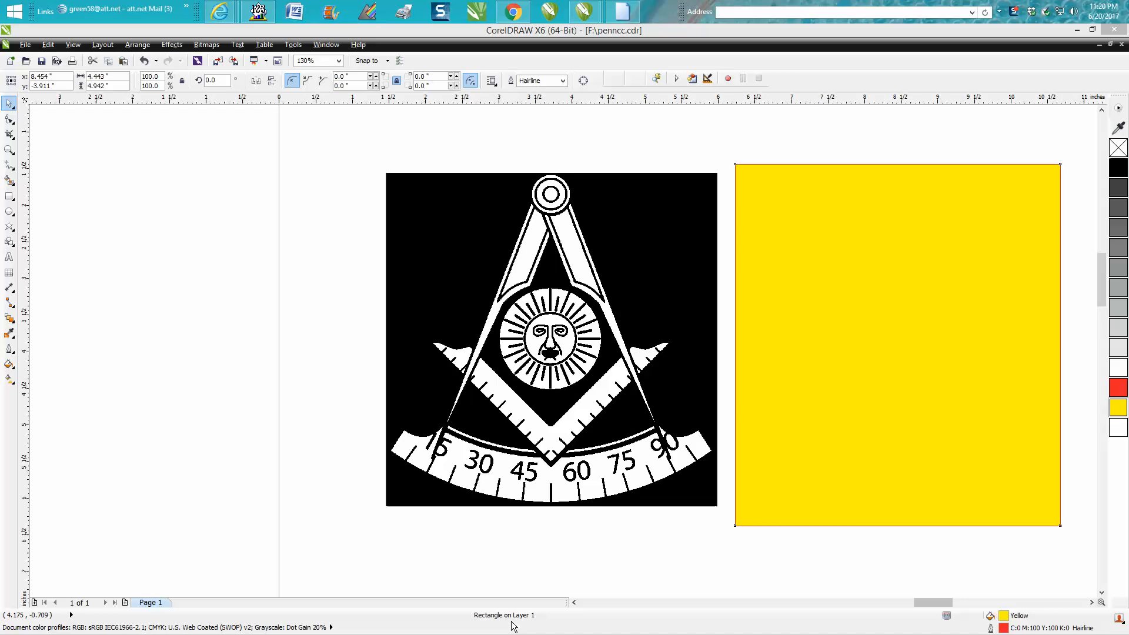
# Step: Convert the emblem image to a Black and White (1-bit) bitmap at 300 dpi
pyautogui.click(898, 345)
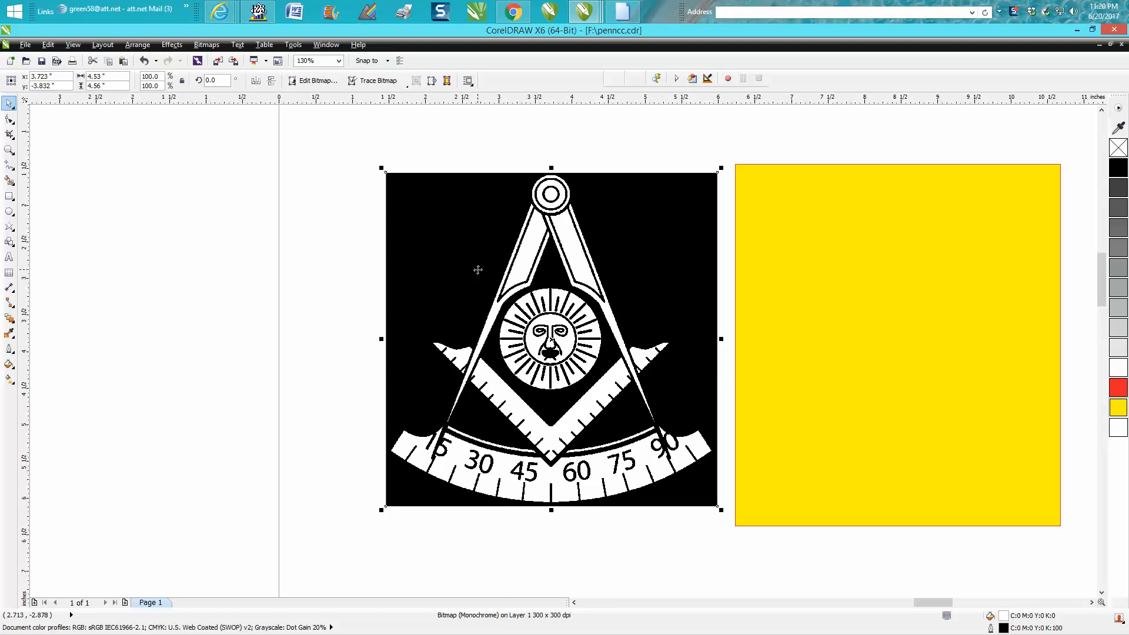
pyautogui.moveTo(831, 320)
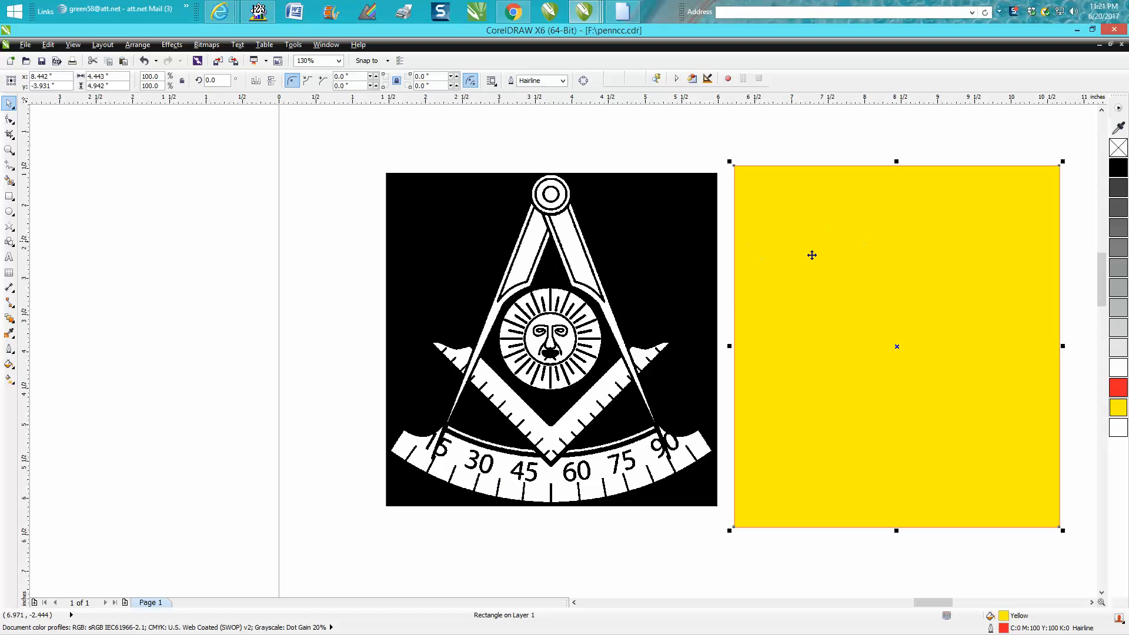
pyautogui.moveTo(818, 298)
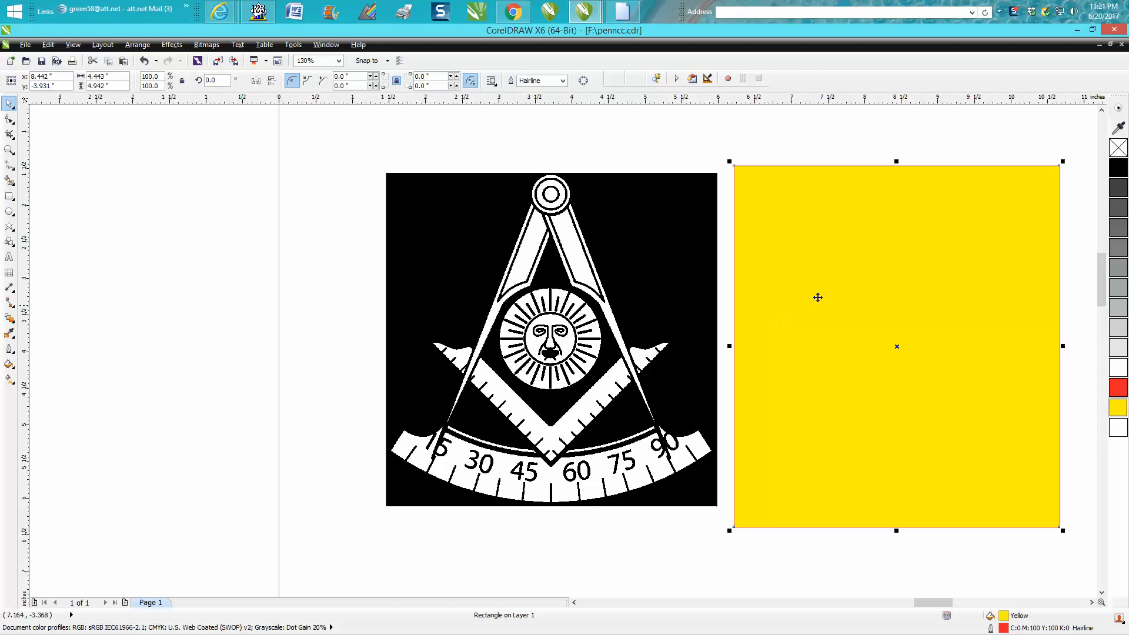
pyautogui.moveTo(892, 300)
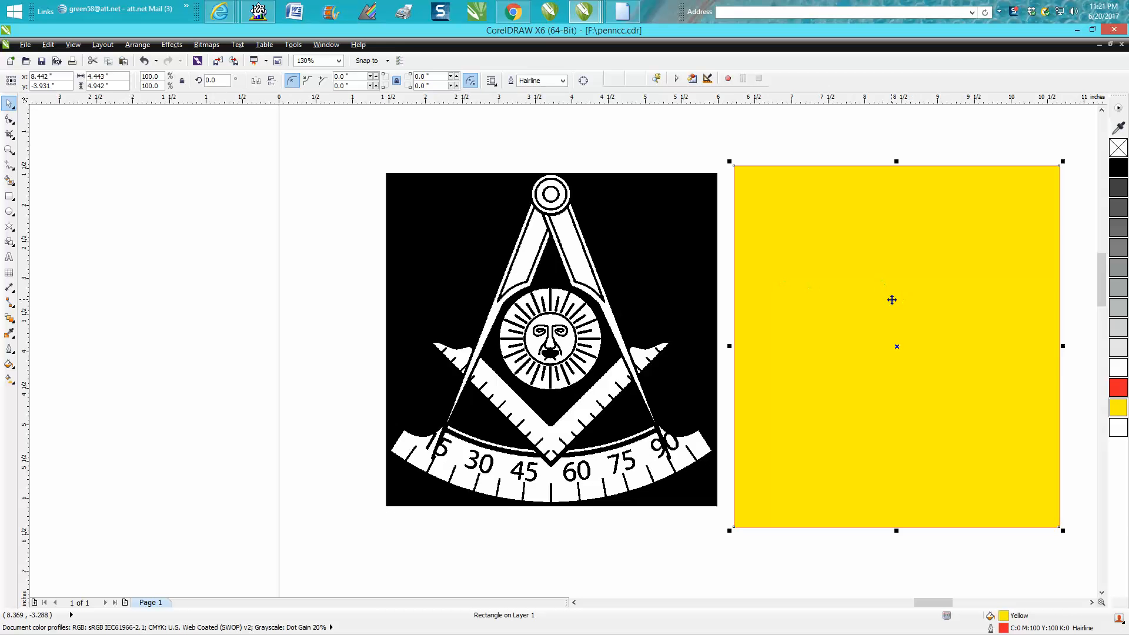
pyautogui.click(488, 231)
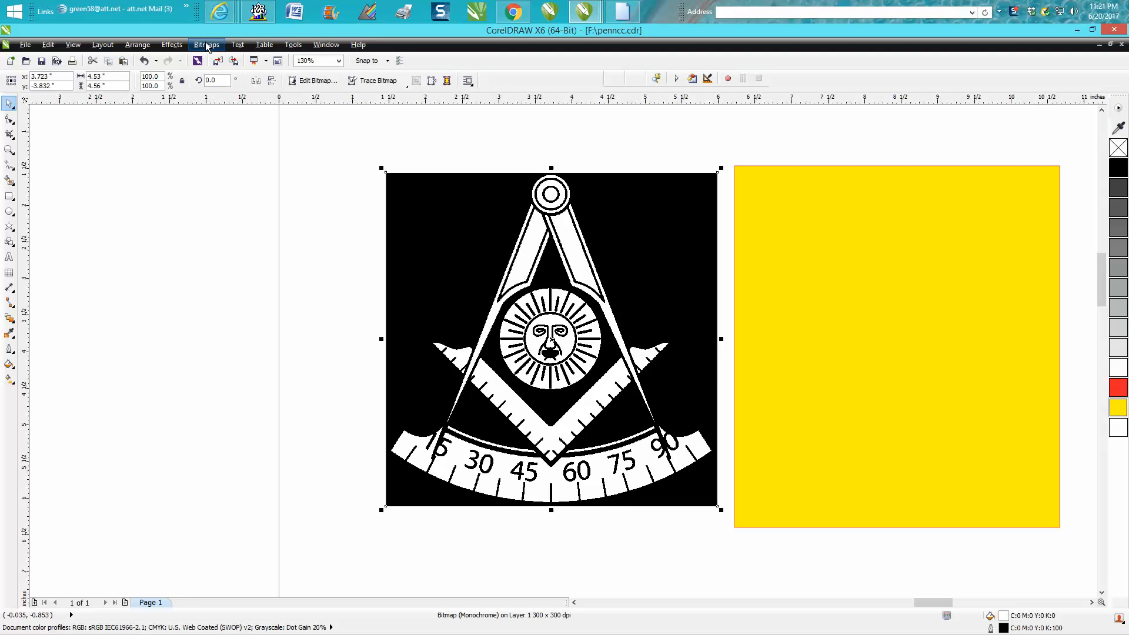
pyautogui.click(207, 44)
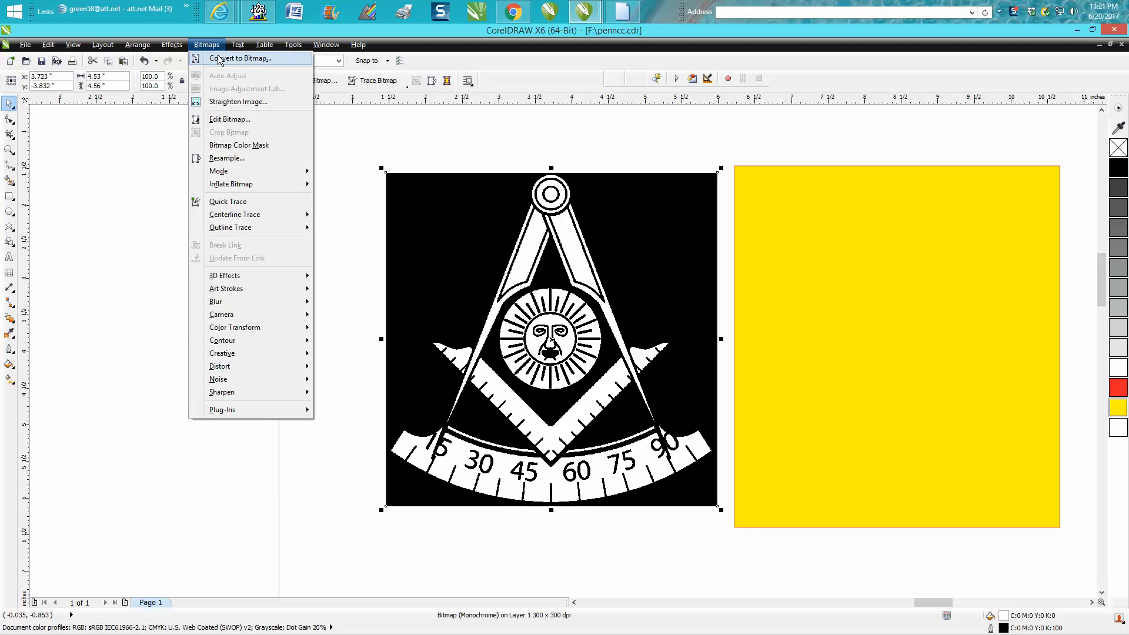
pyautogui.click(243, 58)
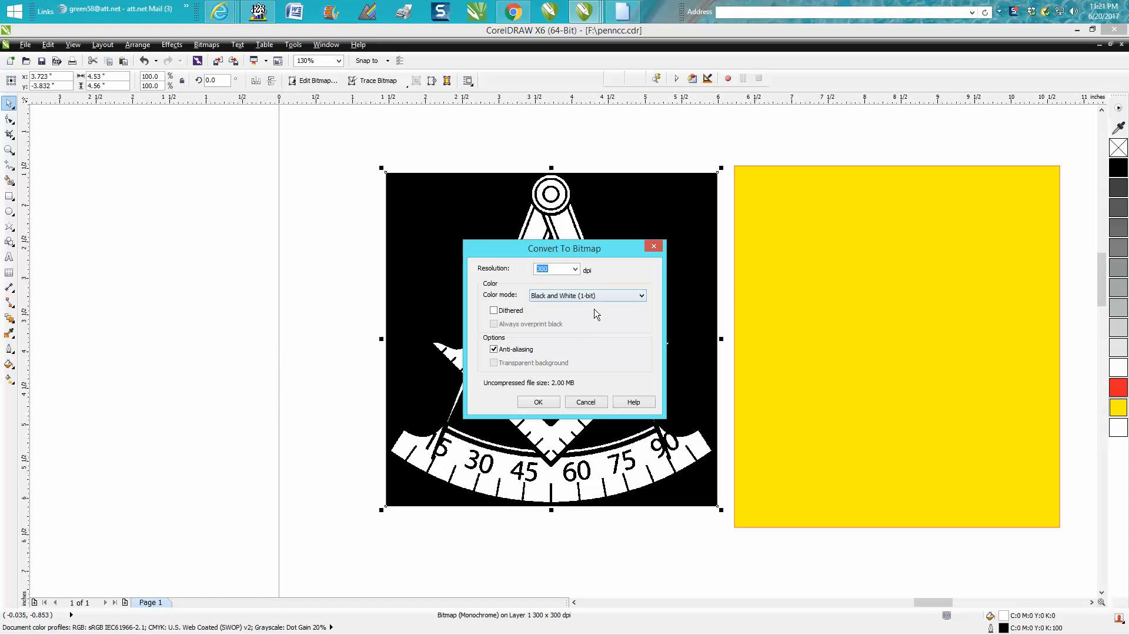
pyautogui.click(538, 403)
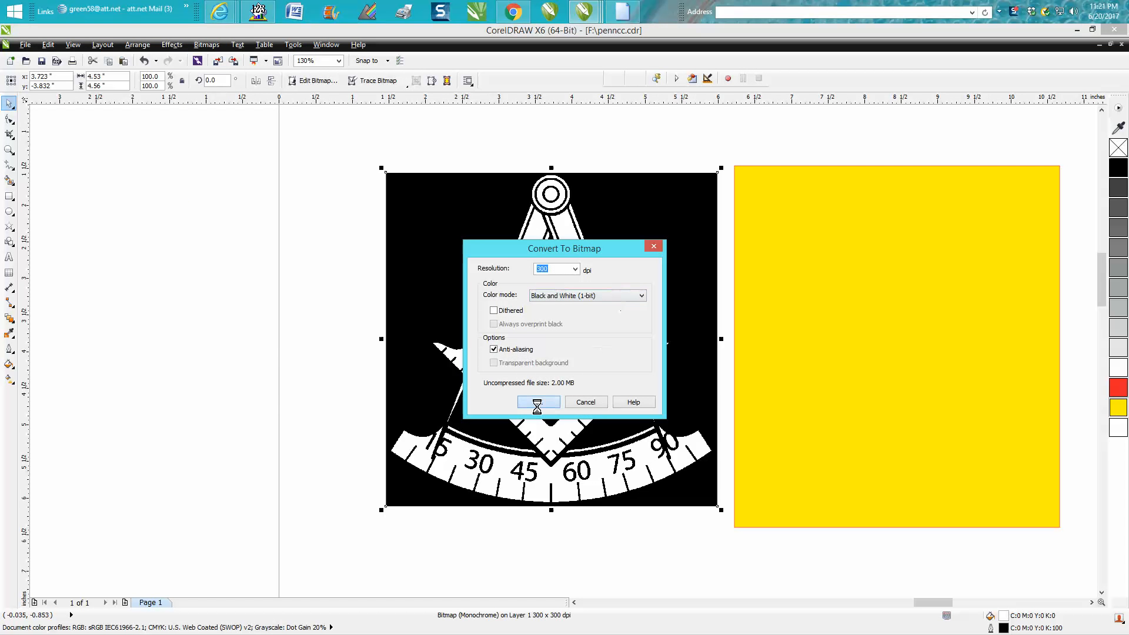
pyautogui.click(539, 402)
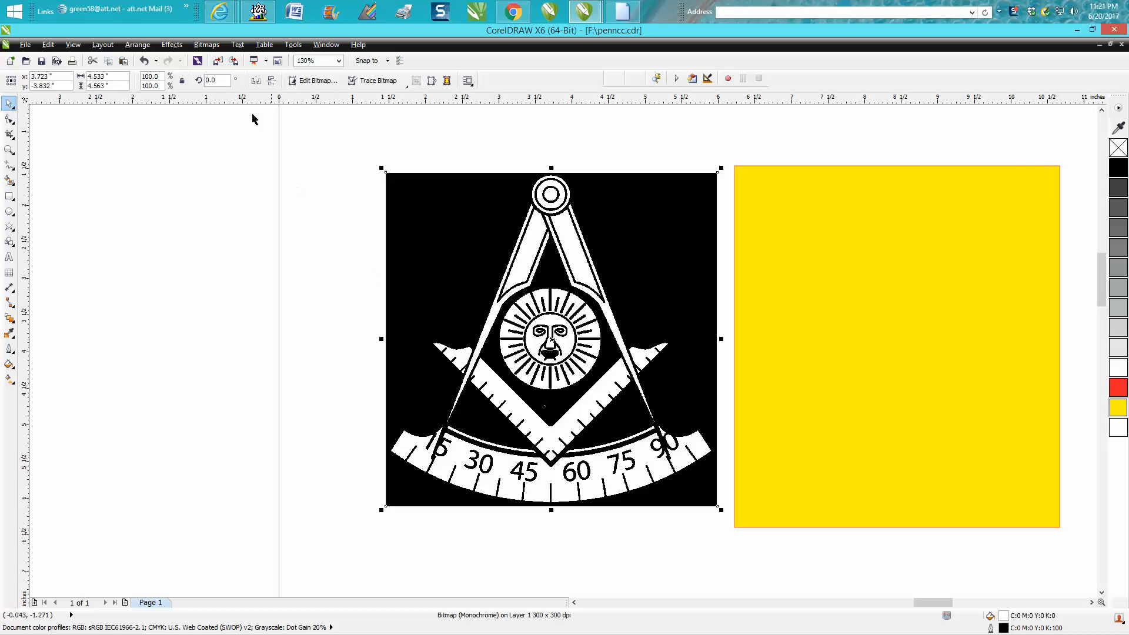
pyautogui.moveTo(371, 84)
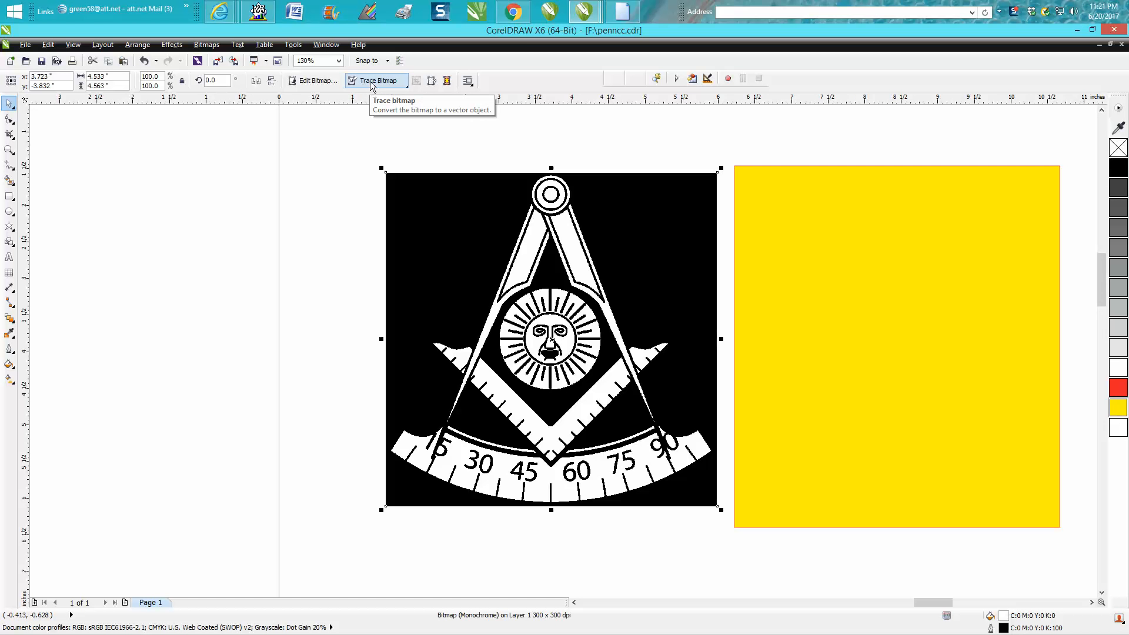
pyautogui.moveTo(290, 80)
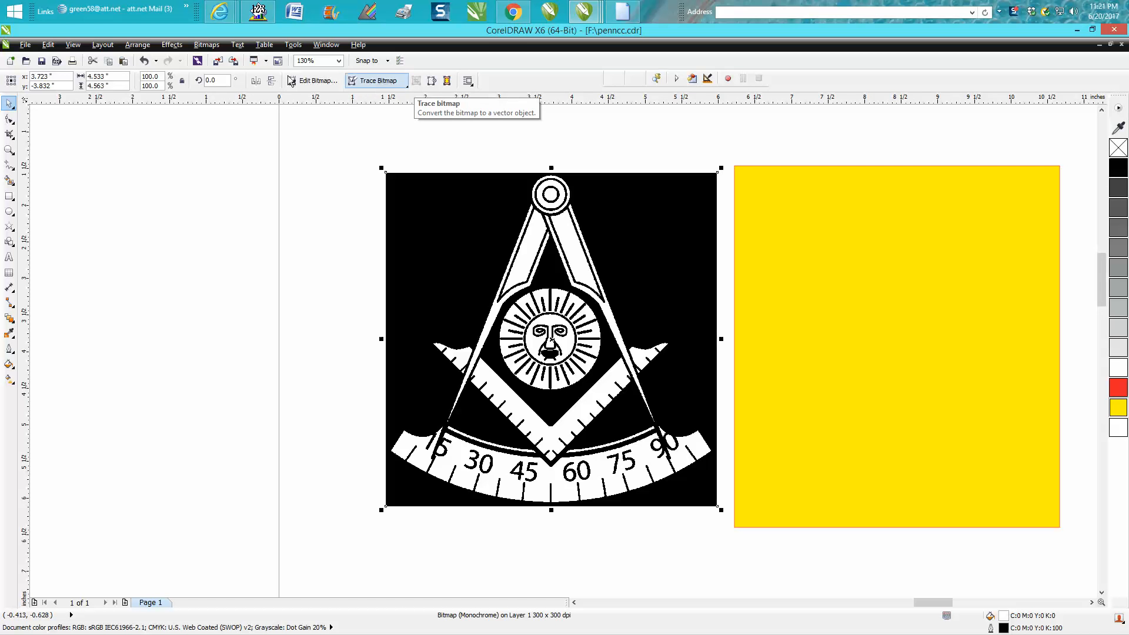
# Step: Trace the emblem with Outline Trace > Clipart and accept the background-free result
pyautogui.click(206, 44)
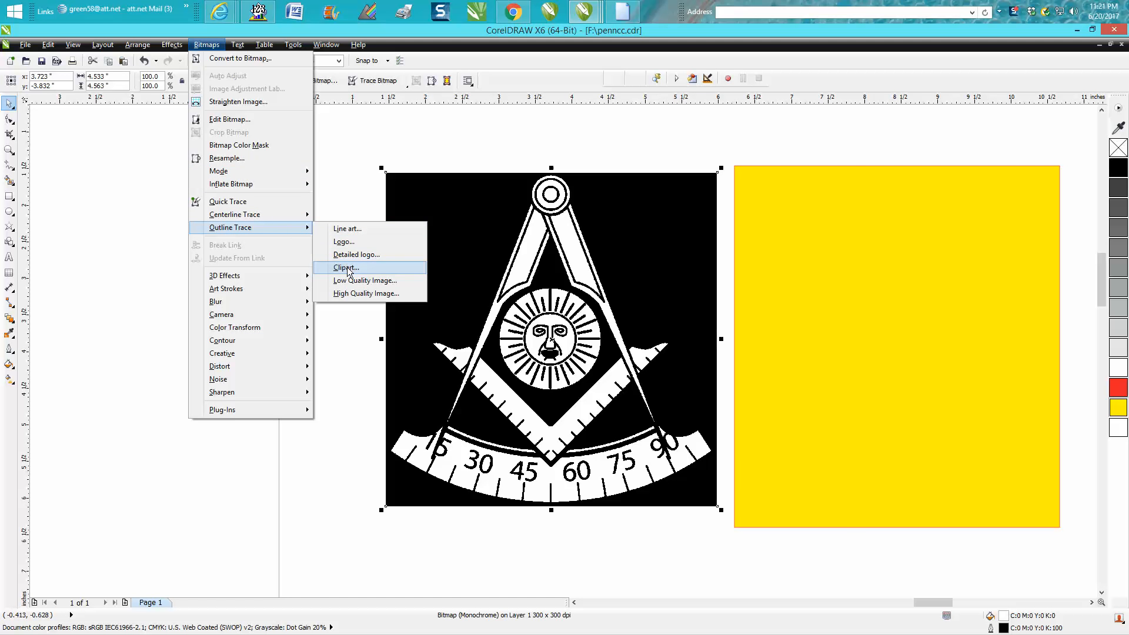
pyautogui.click(345, 268)
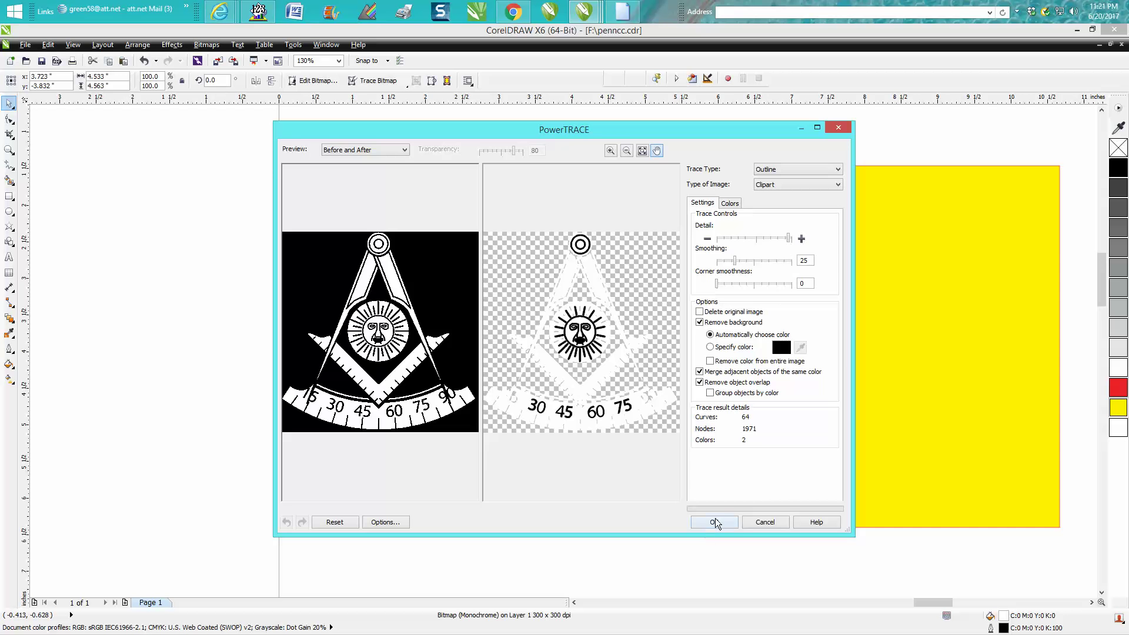
pyautogui.click(714, 522)
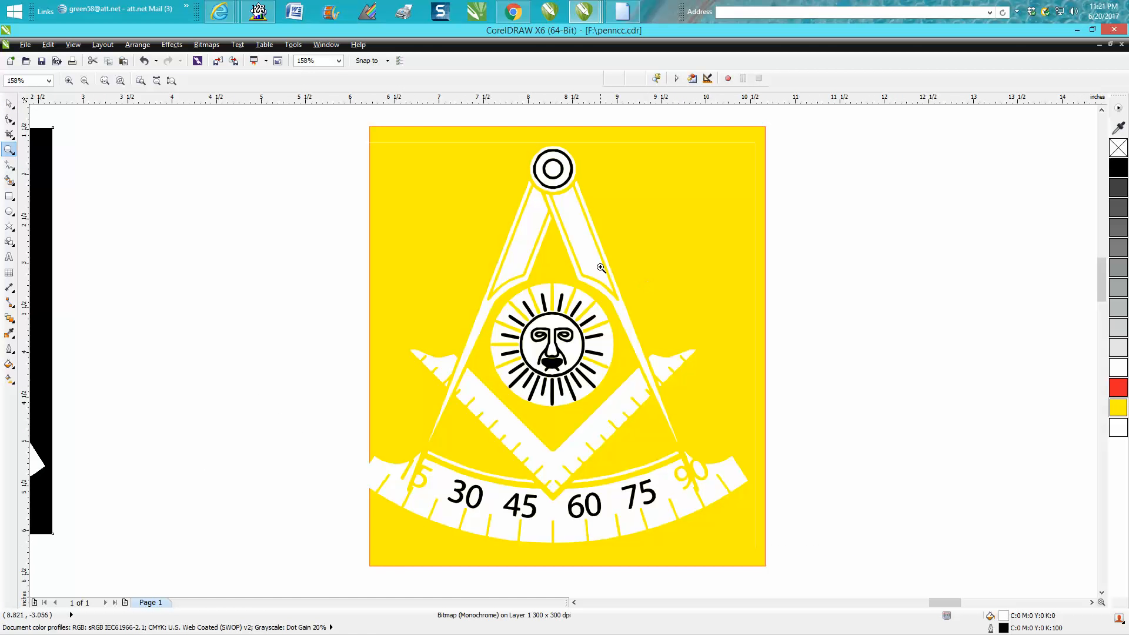
pyautogui.moveTo(593, 251)
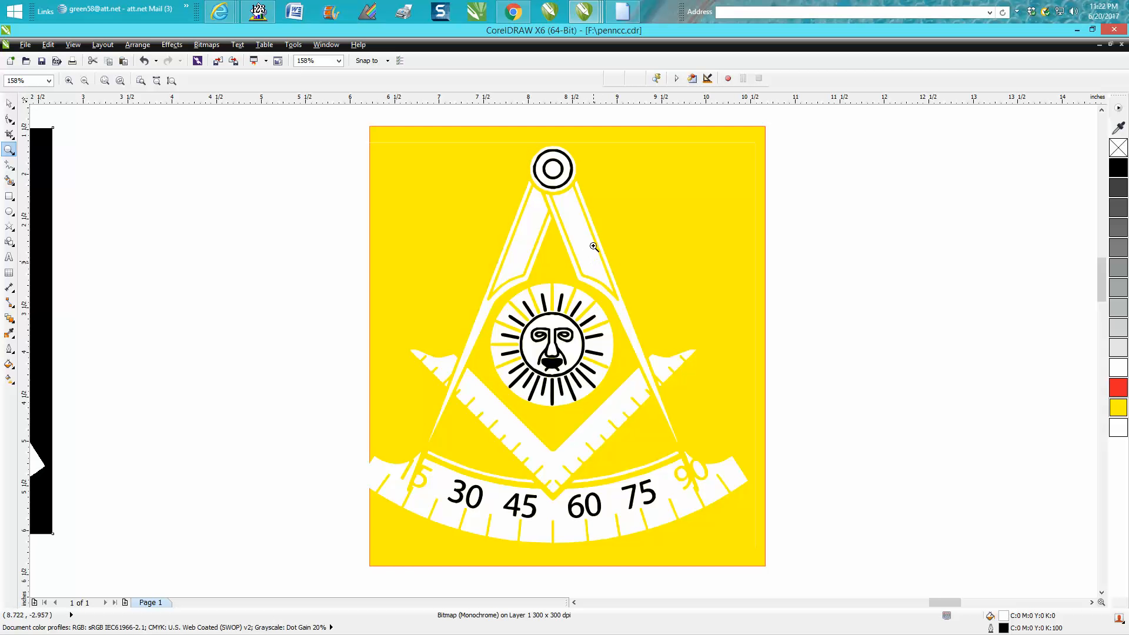
pyautogui.moveTo(564, 336)
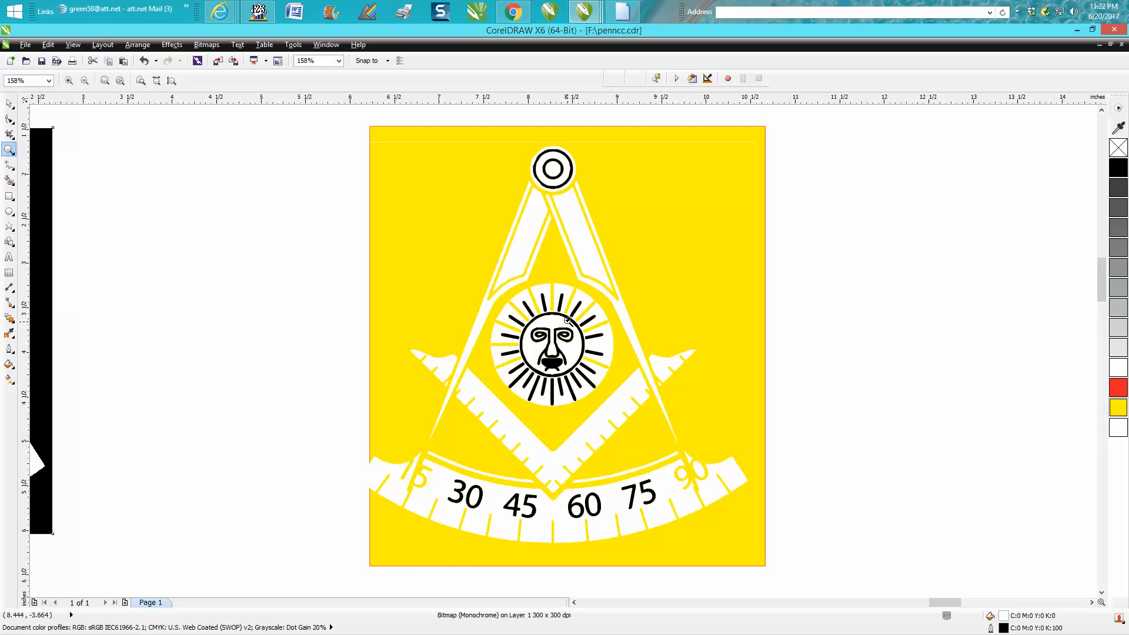
pyautogui.moveTo(580, 254)
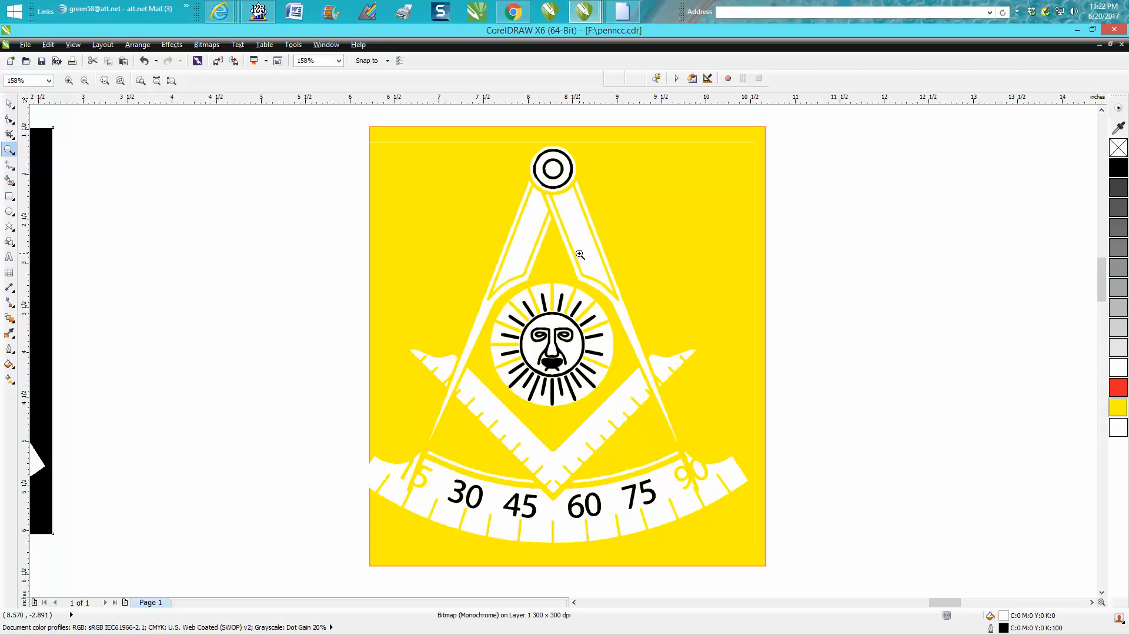
pyautogui.moveTo(588, 253)
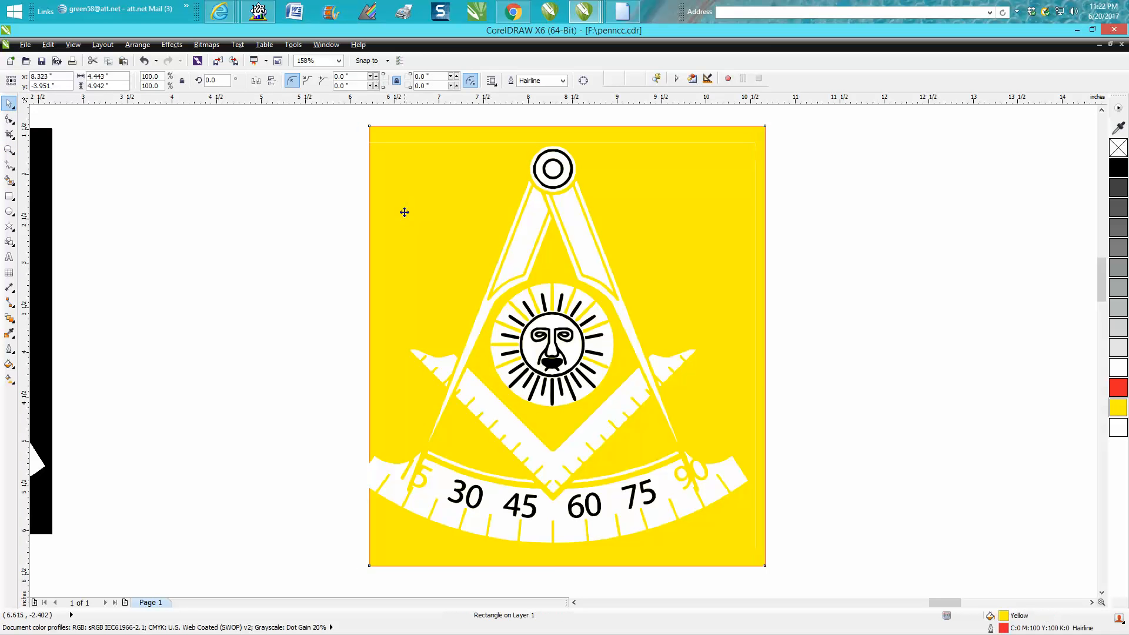
# Step: Select the traced emblem group and apply Arrange > Ungroup All
pyautogui.click(555, 347)
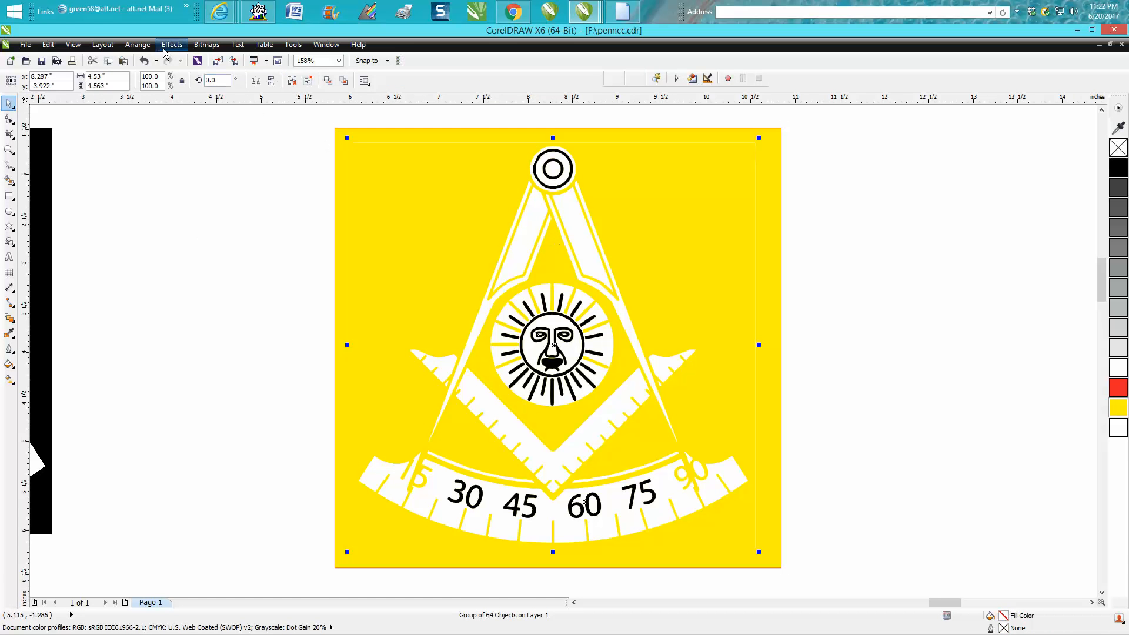
pyautogui.click(138, 44)
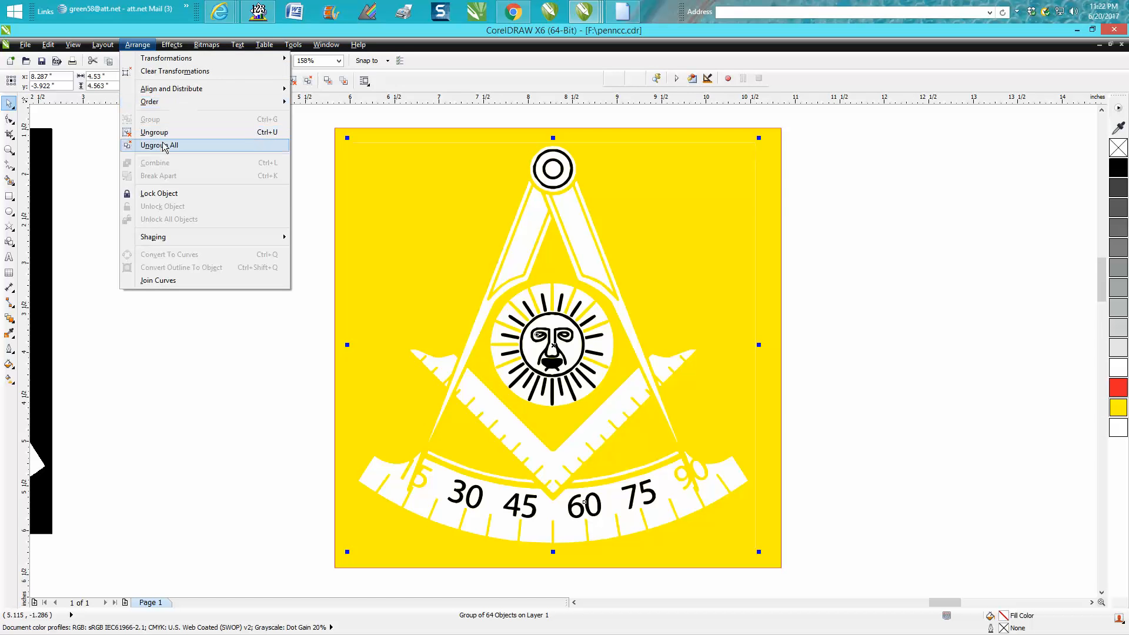
pyautogui.click(158, 145)
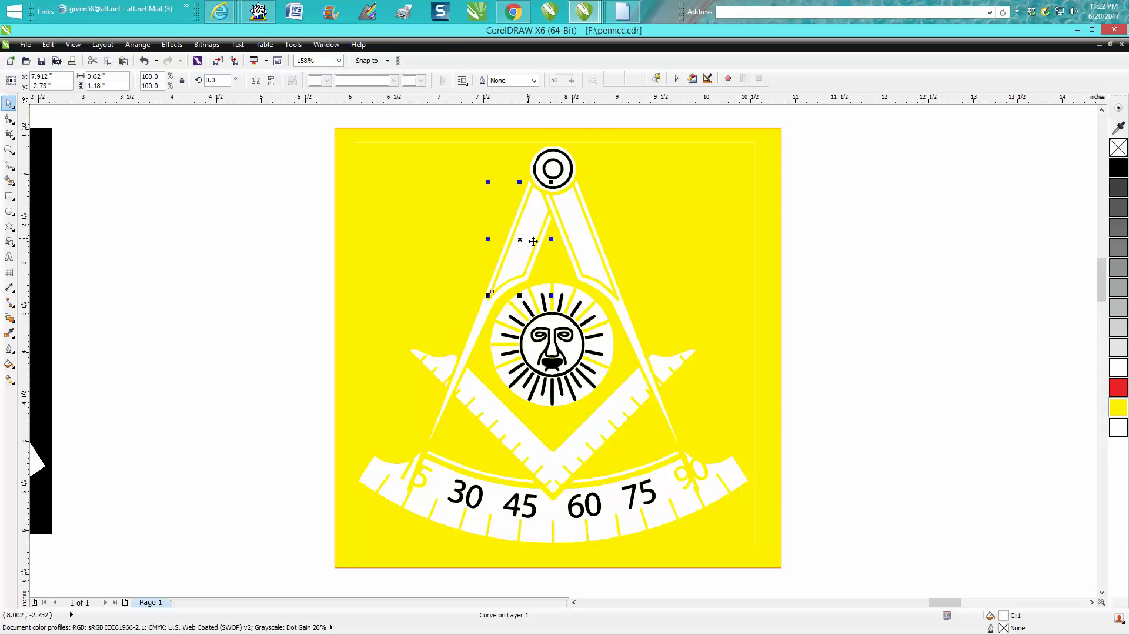
# Step: Marquee-select the compass leg curves so they can be filled black
pyautogui.moveTo(518, 240); pyautogui.dragTo(298, 245)
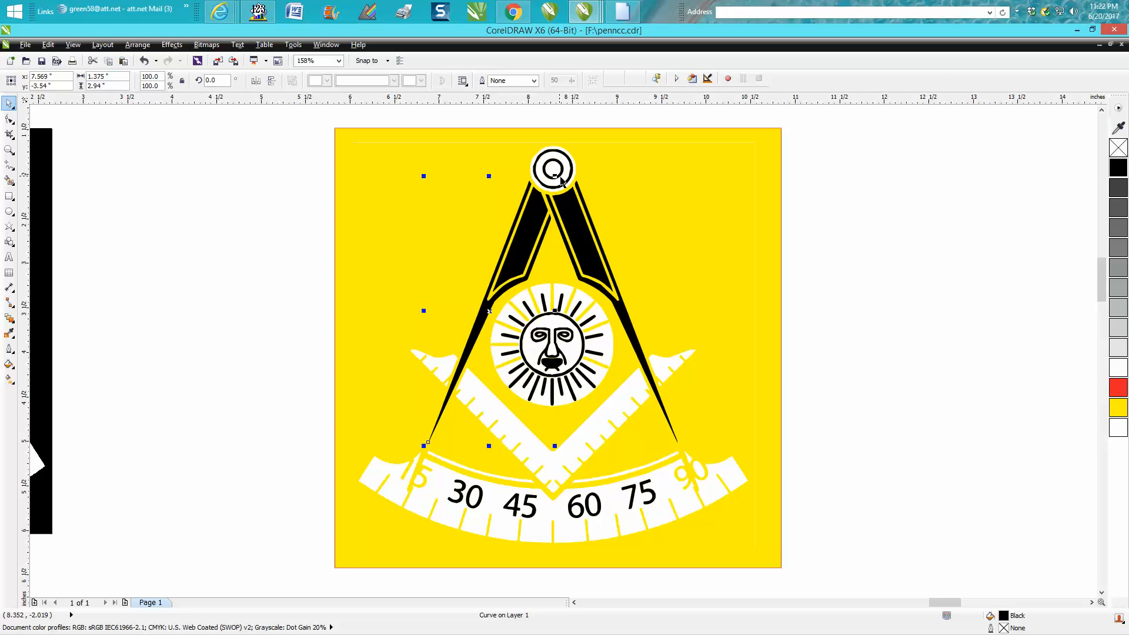
pyautogui.moveTo(547, 176)
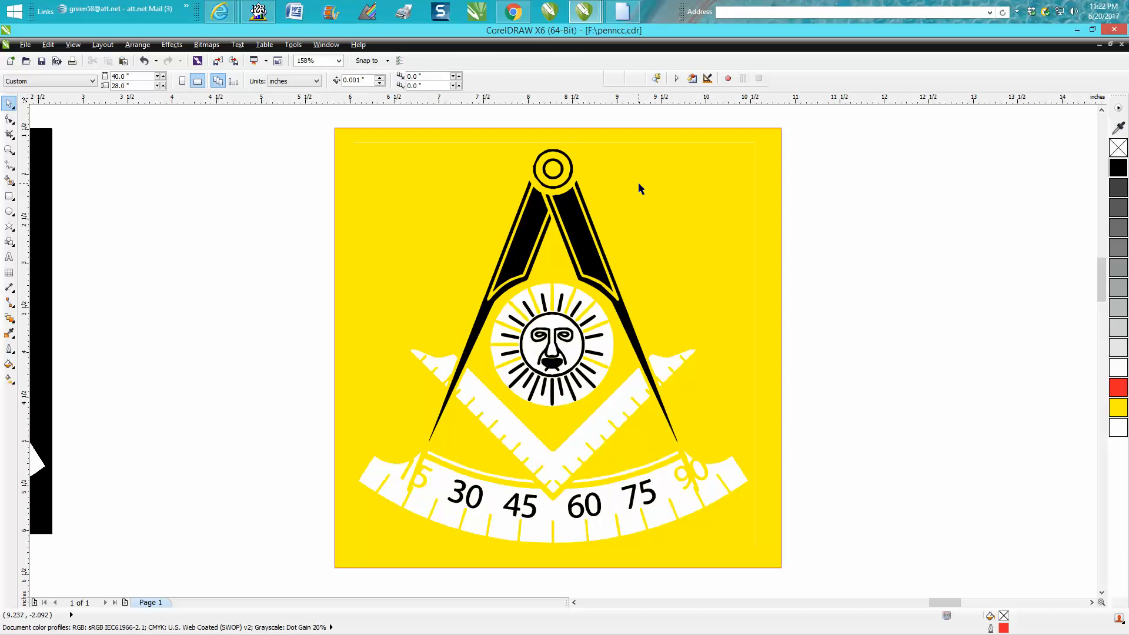
# Step: Pick the square and sun-face pieces, then fill the scale band white
pyautogui.click(7, 150)
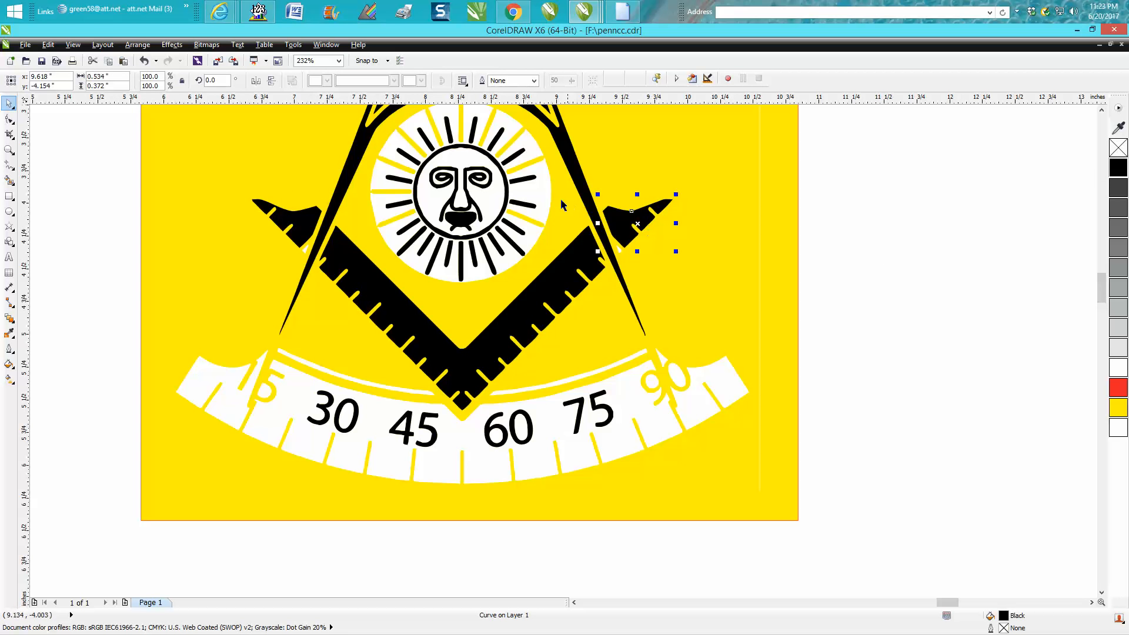
pyautogui.moveTo(615, 256)
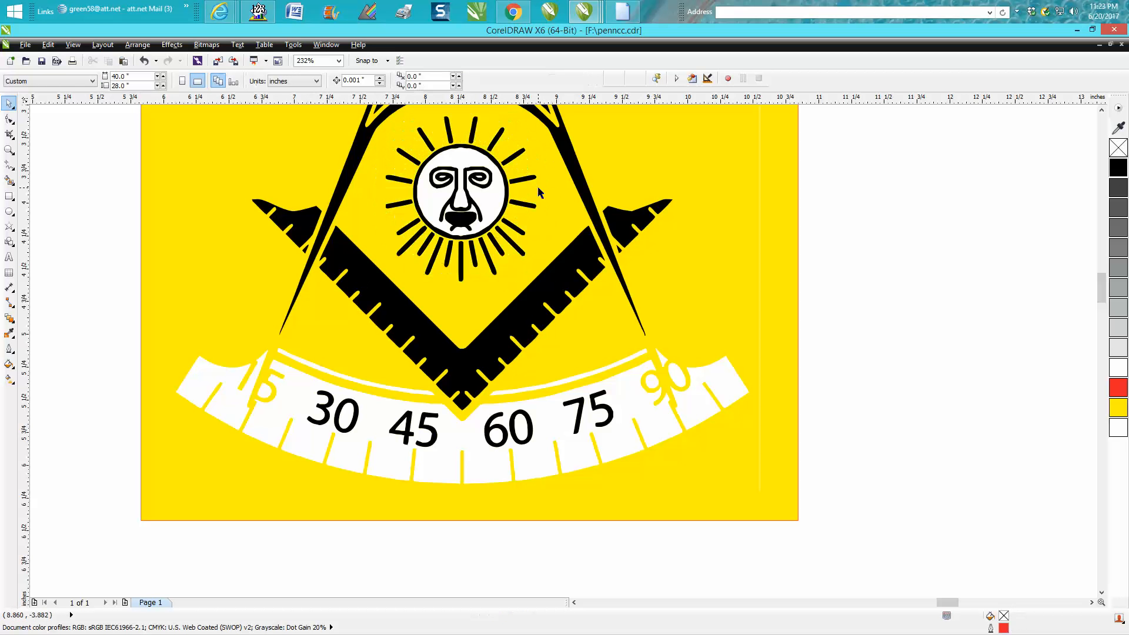
pyautogui.click(461, 194)
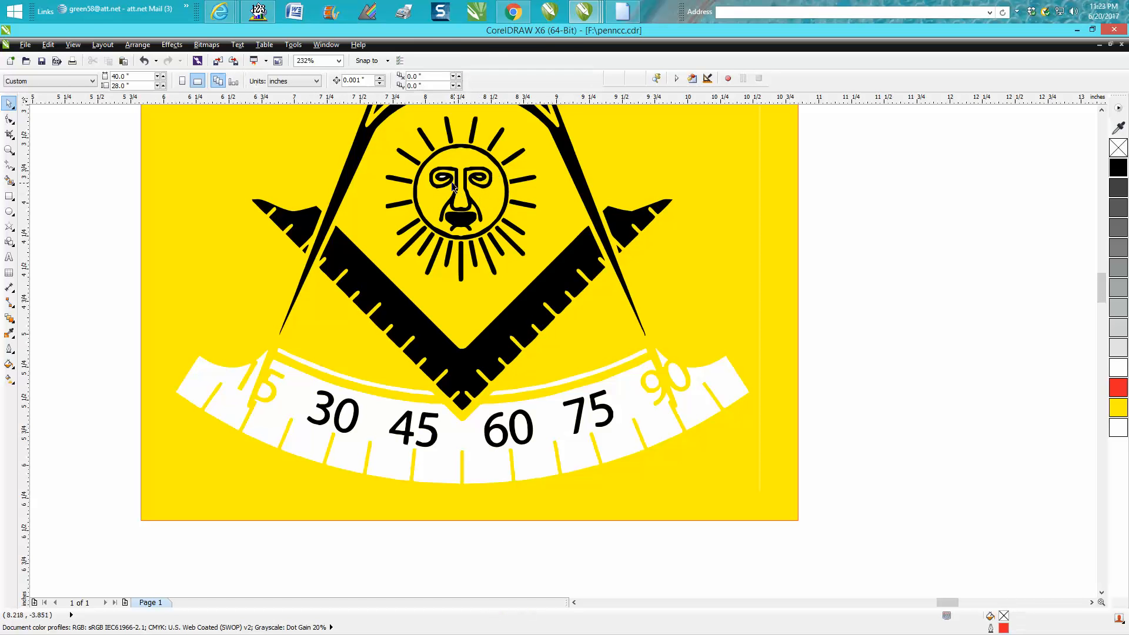
pyautogui.moveTo(429, 418)
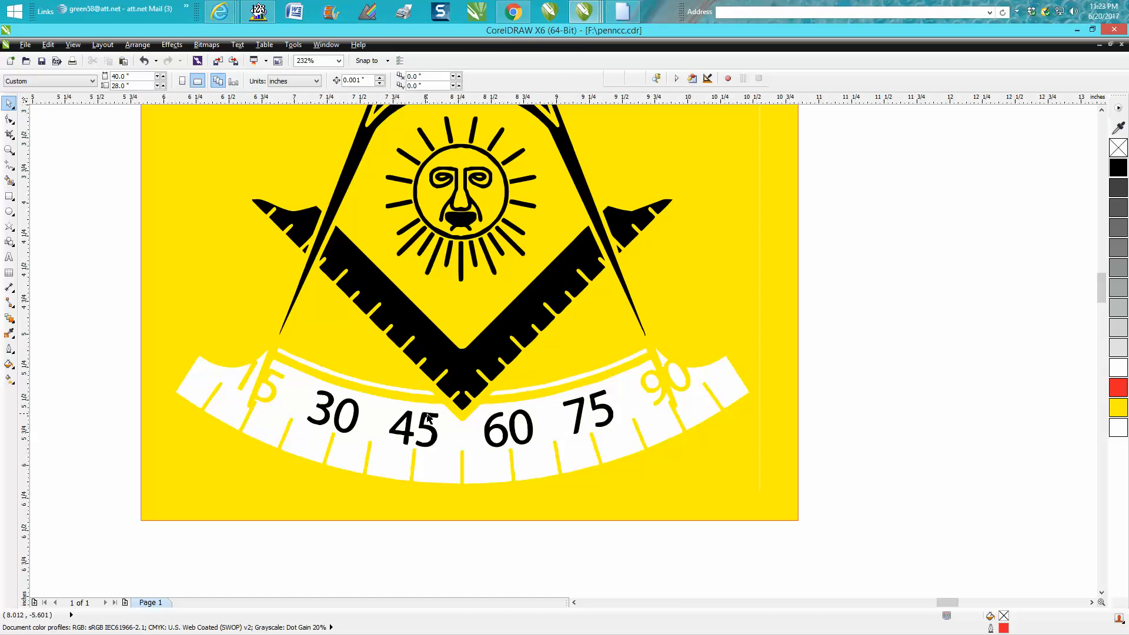
pyautogui.moveTo(277, 393)
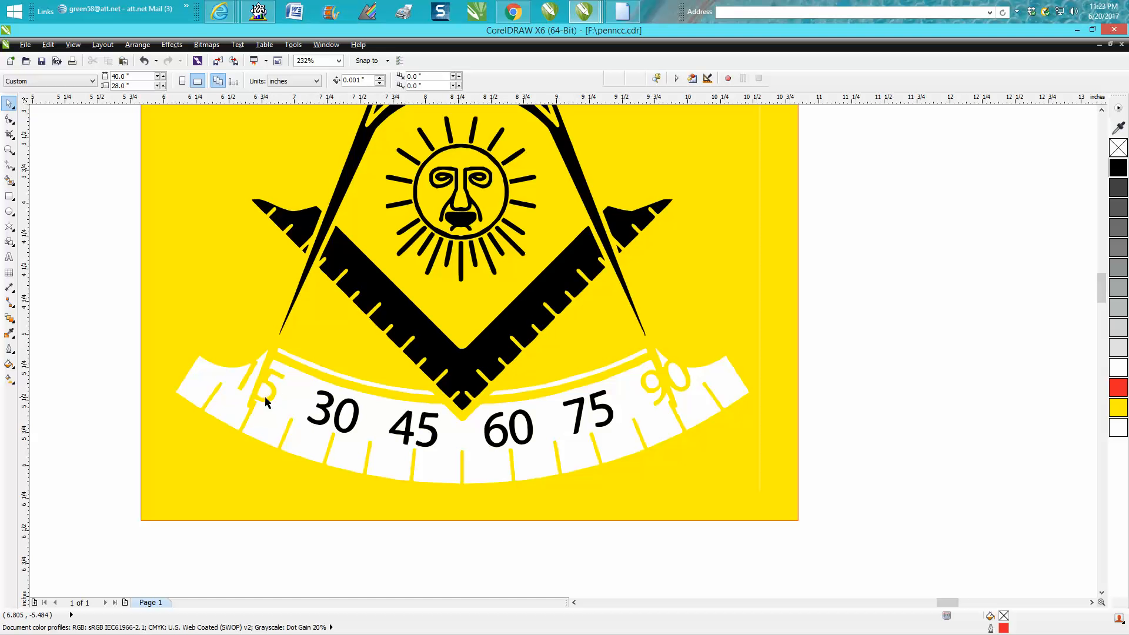
pyautogui.moveTo(408, 431)
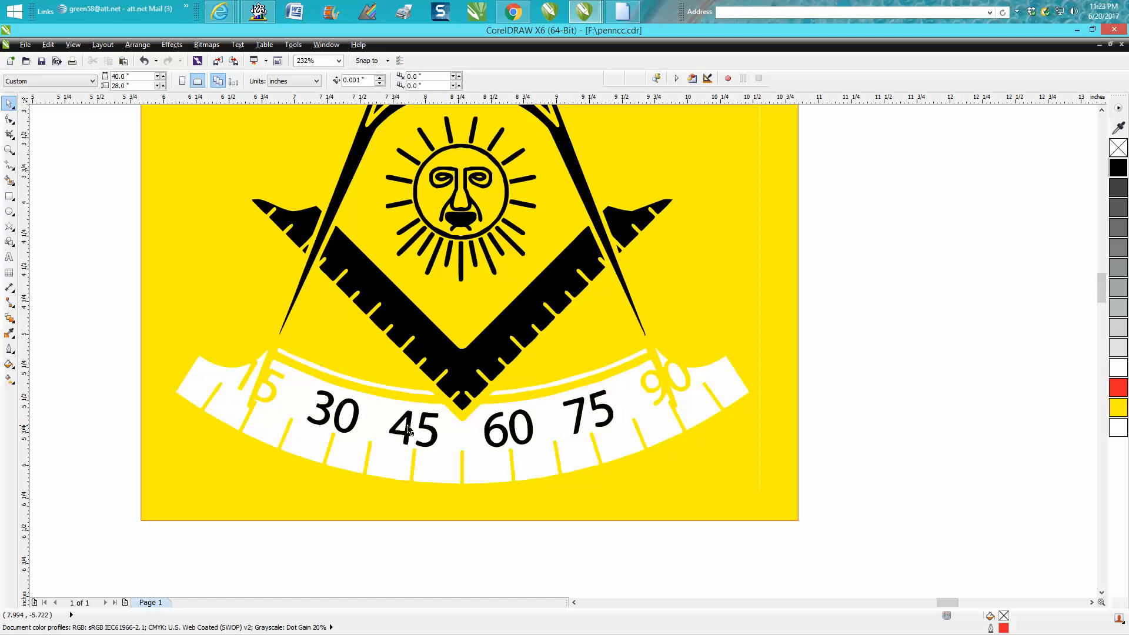
pyautogui.moveTo(386, 425)
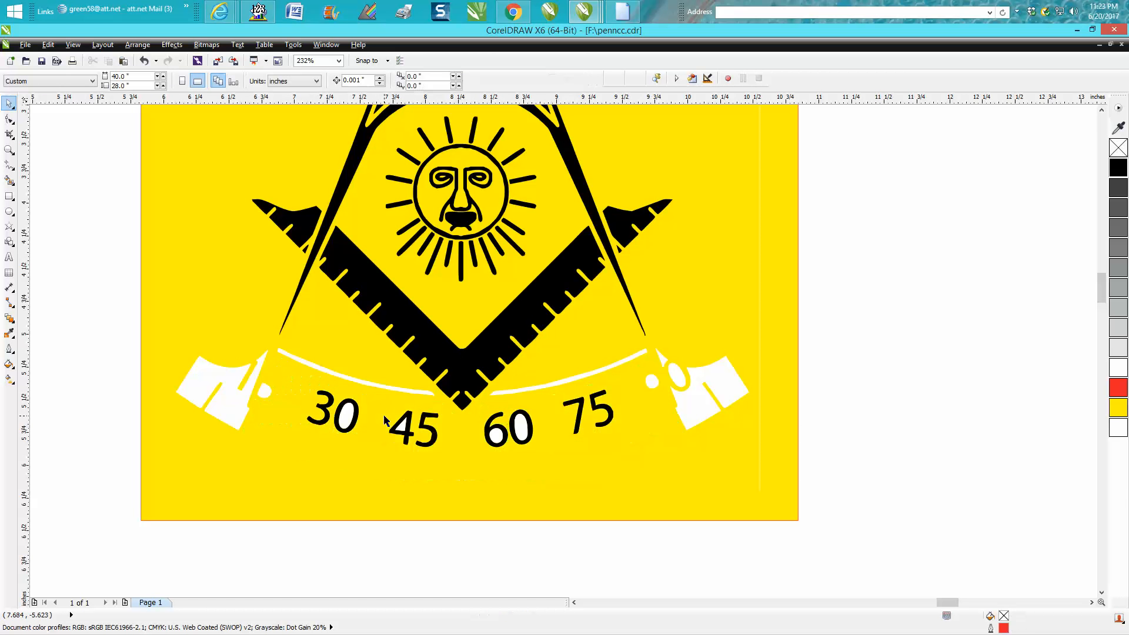
pyautogui.moveTo(636, 433)
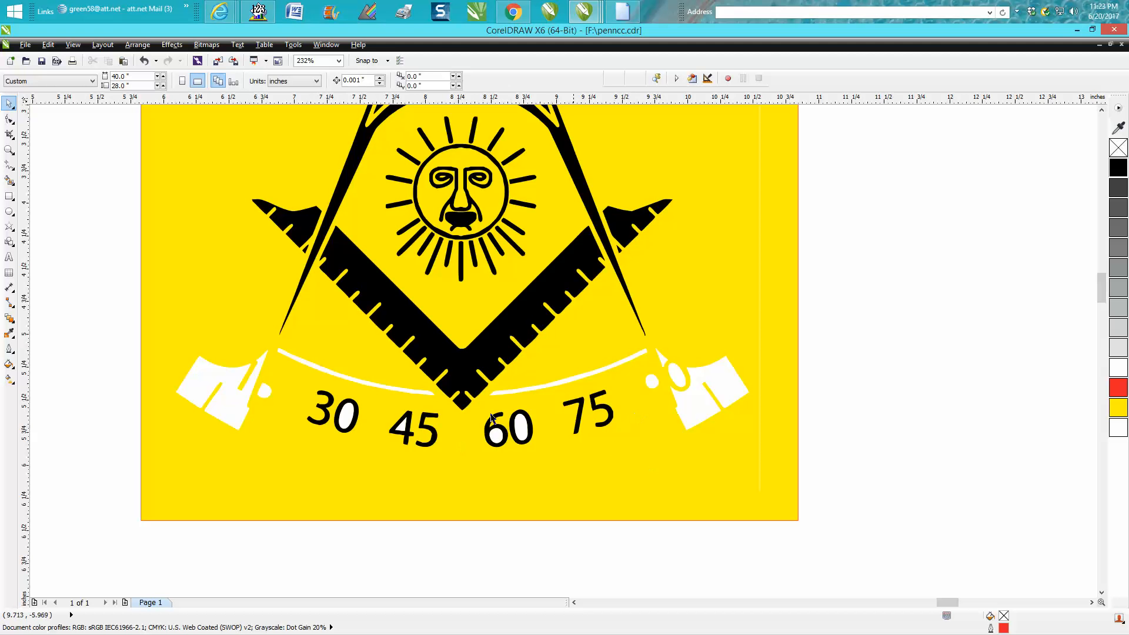
pyautogui.click(493, 418)
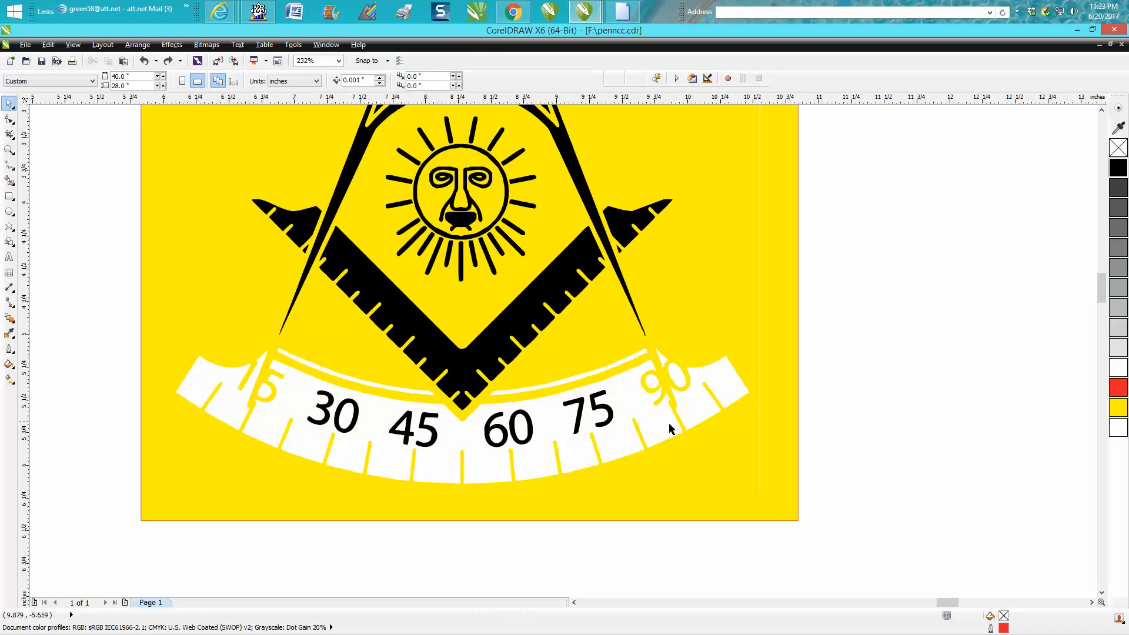
pyautogui.moveTo(529, 427)
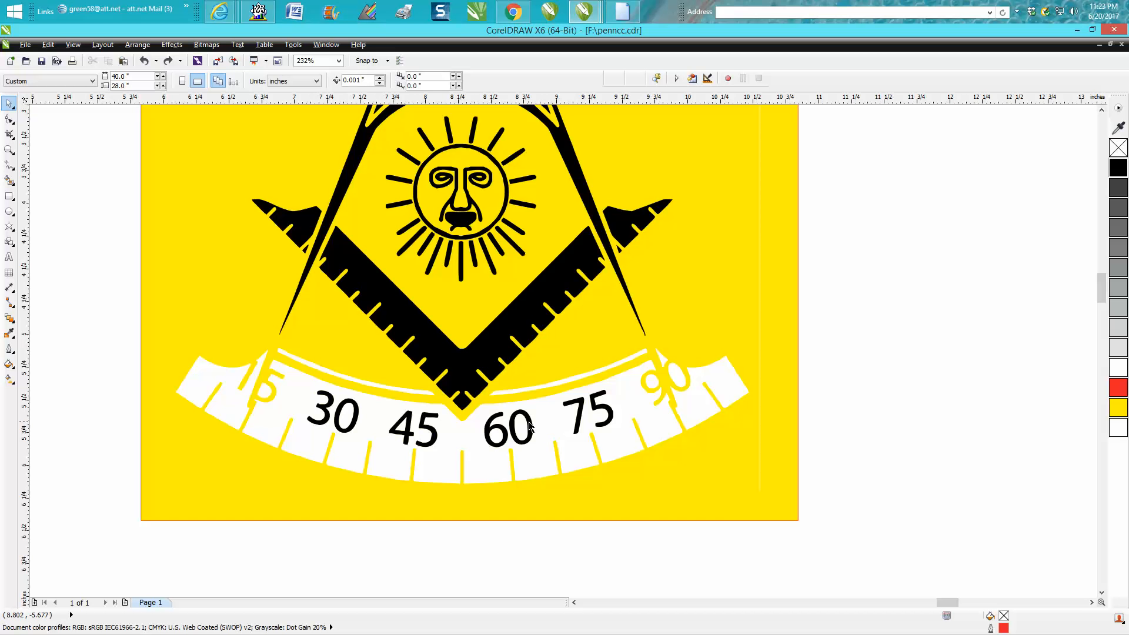
pyautogui.moveTo(529, 427)
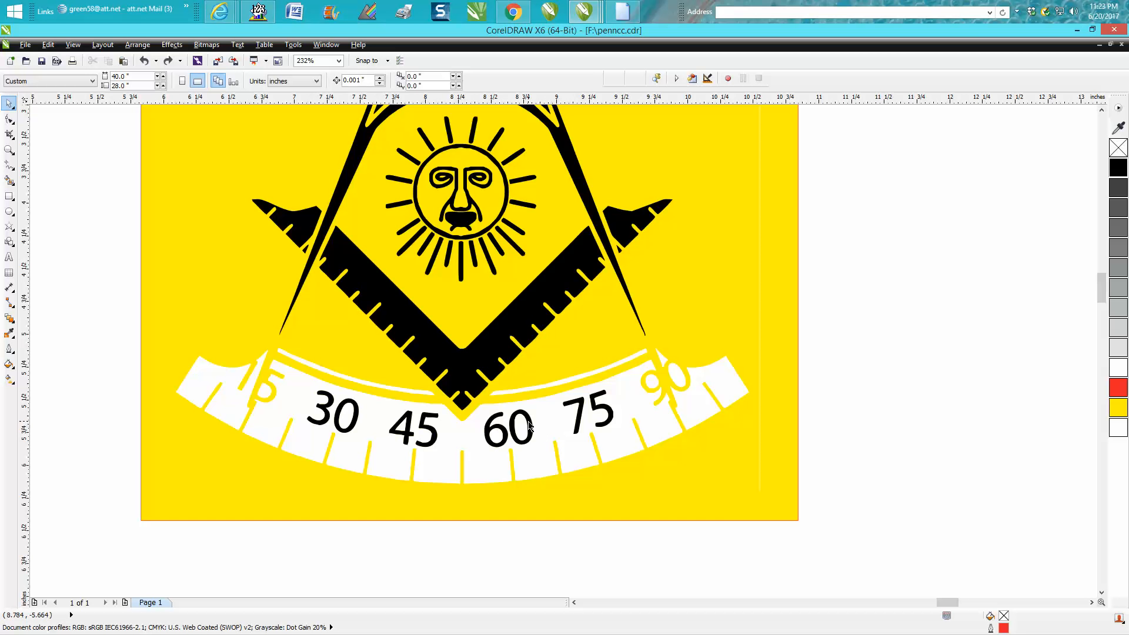
pyautogui.moveTo(348, 426)
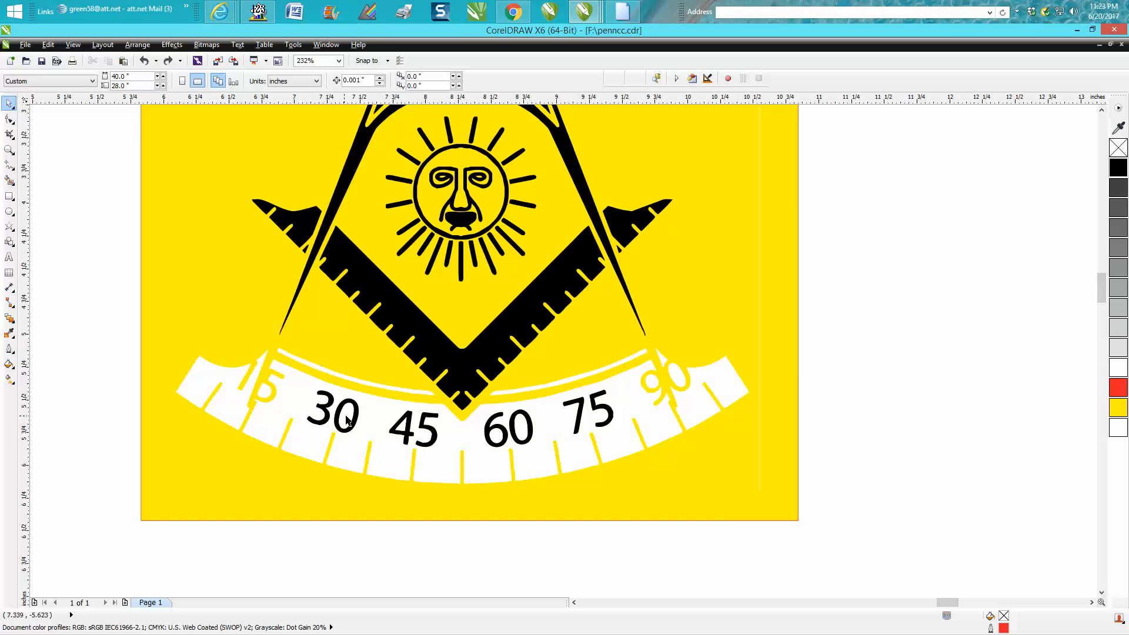
# Step: Fill the holes inside the scale numbers, including the 15, with Smart Fill
pyautogui.click(345, 420)
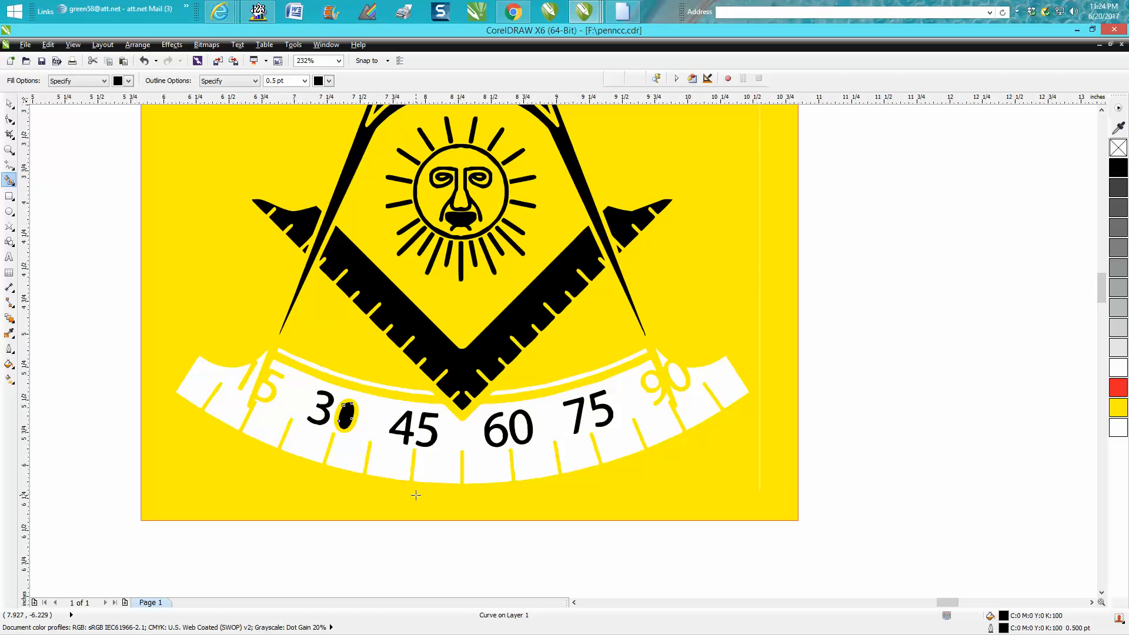
pyautogui.moveTo(86, 174)
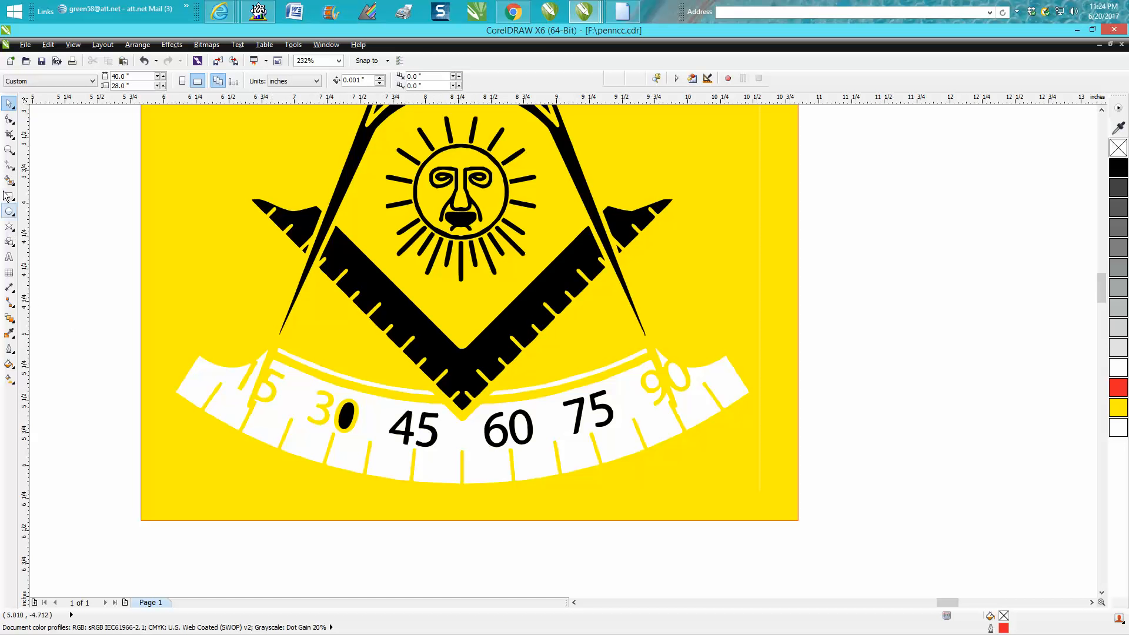
pyautogui.click(9, 180)
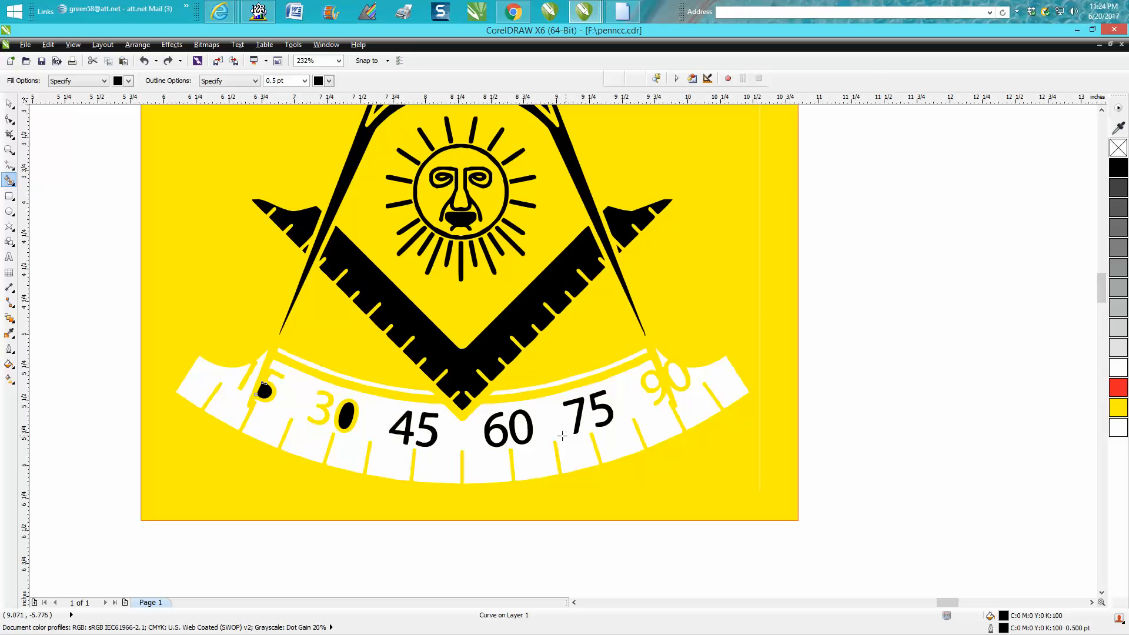
pyautogui.click(264, 391)
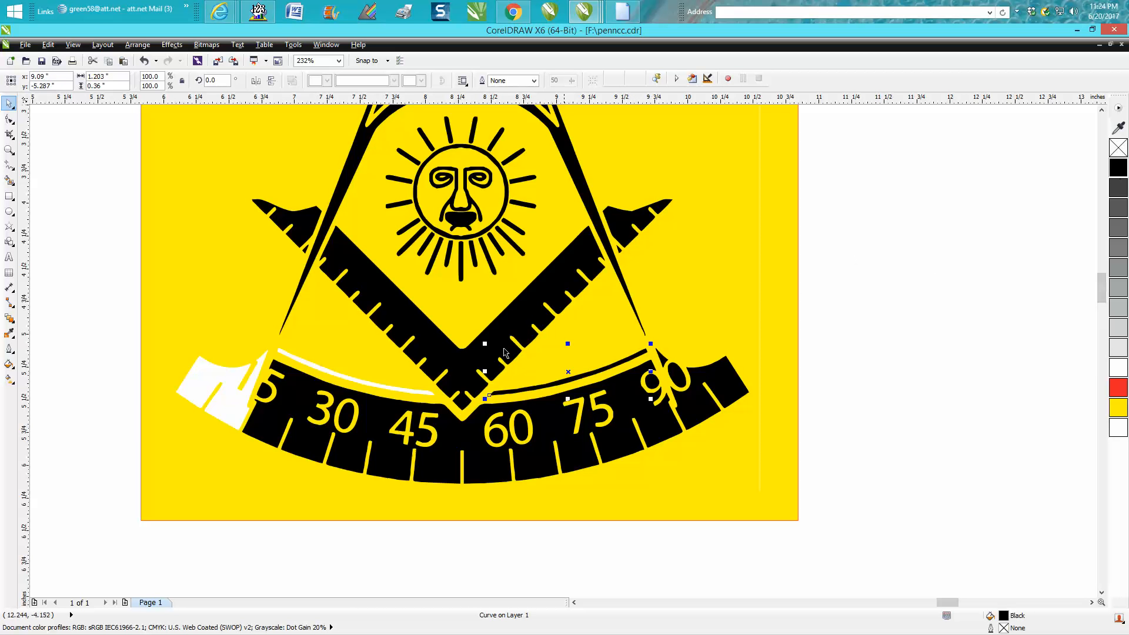
# Step: Zoom out and pick the yellow background rectangle for deletion
pyautogui.moveTo(568, 371); pyautogui.dragTo(355, 373)
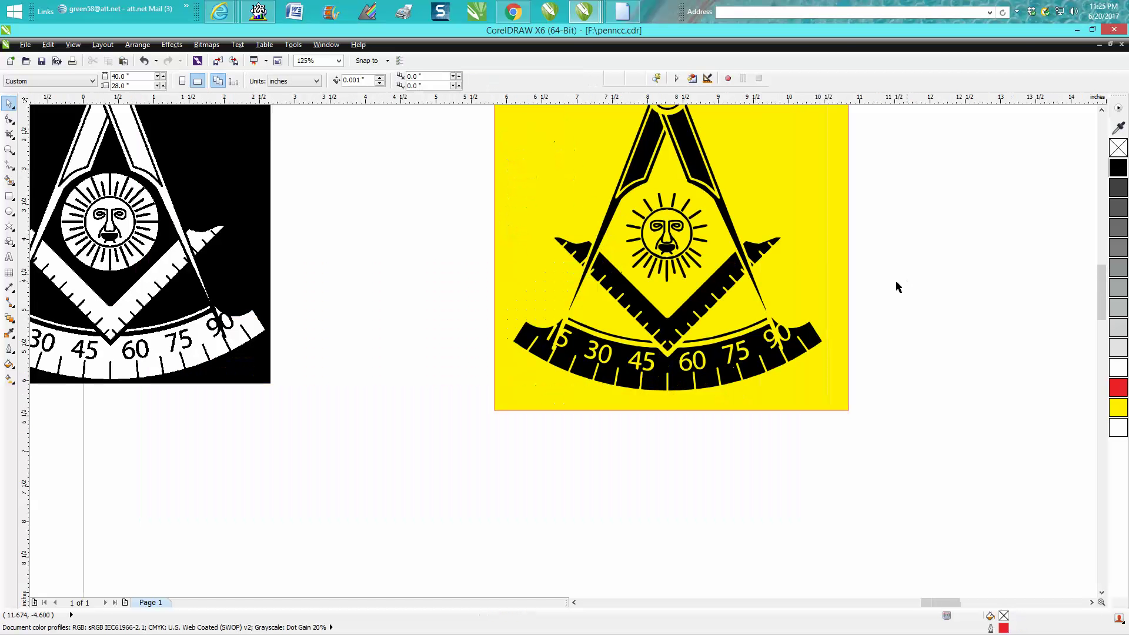
pyautogui.click(669, 258)
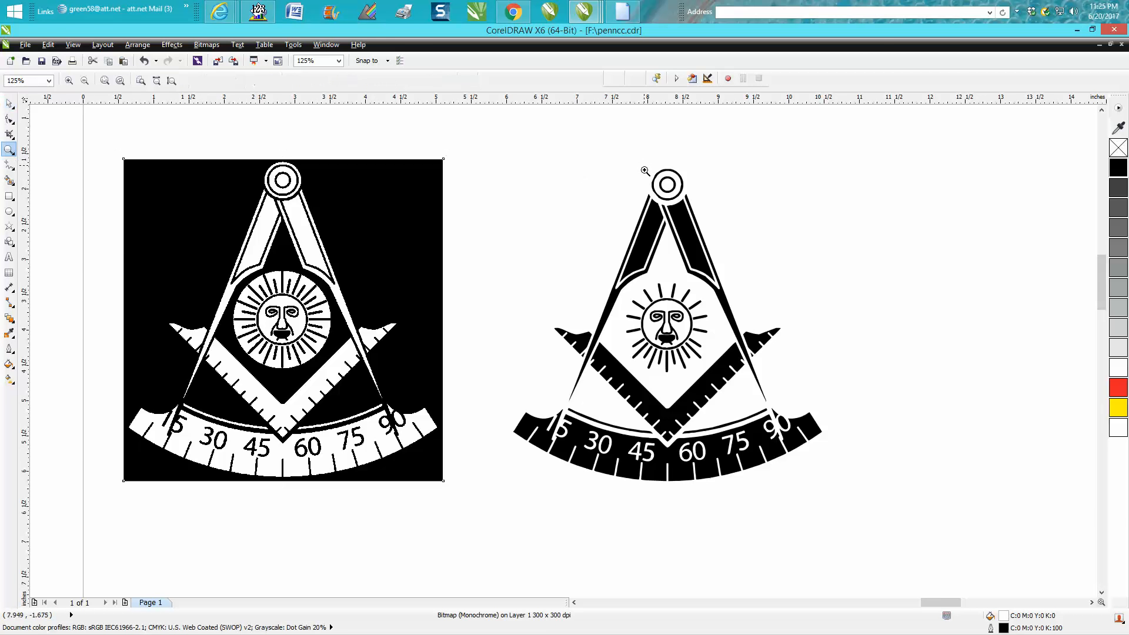
# Step: Zoom into the top ring and draw a red-outlined circle beside it
pyautogui.click(645, 172)
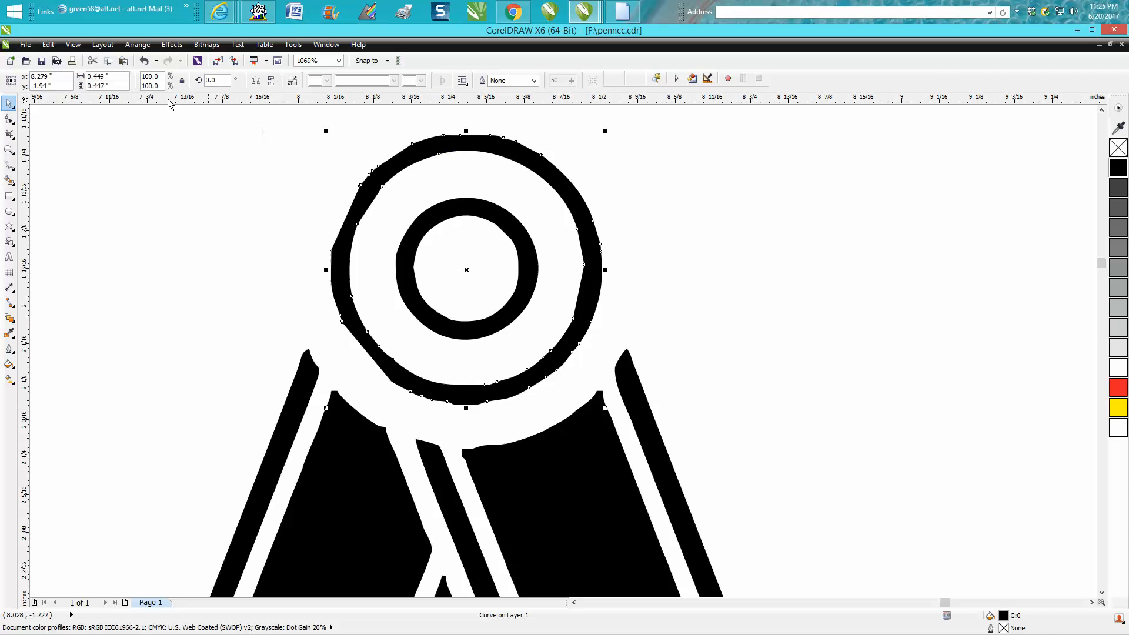
pyautogui.moveTo(106, 86)
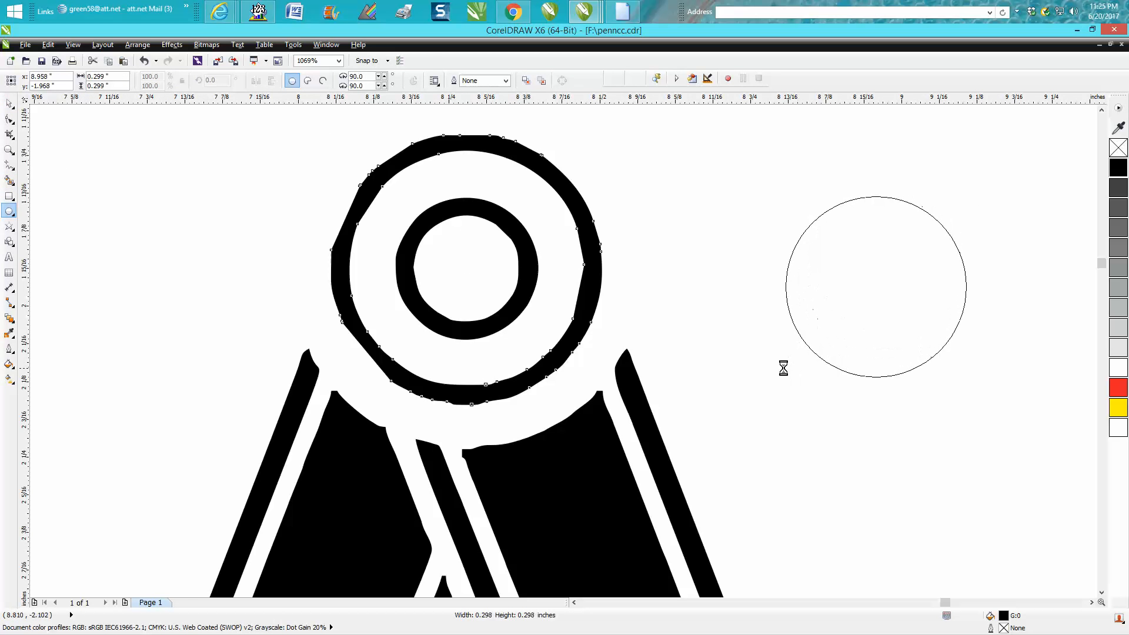
pyautogui.click(875, 287)
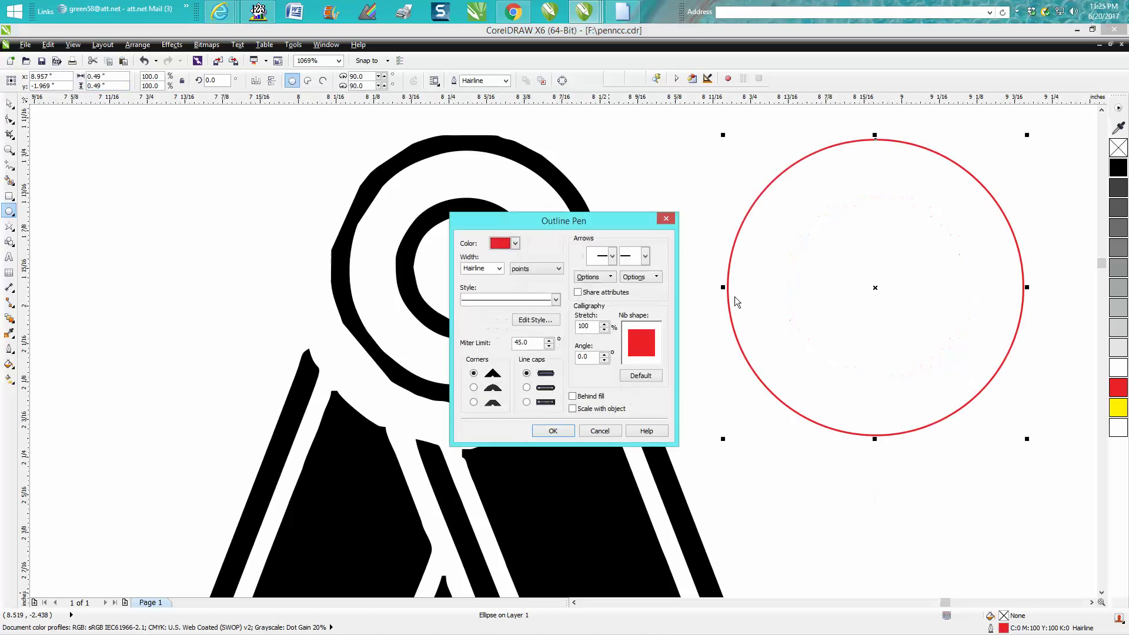
# Step: Give the new circle a black 3 pt outline in Outline Pen
pyautogui.click(515, 243)
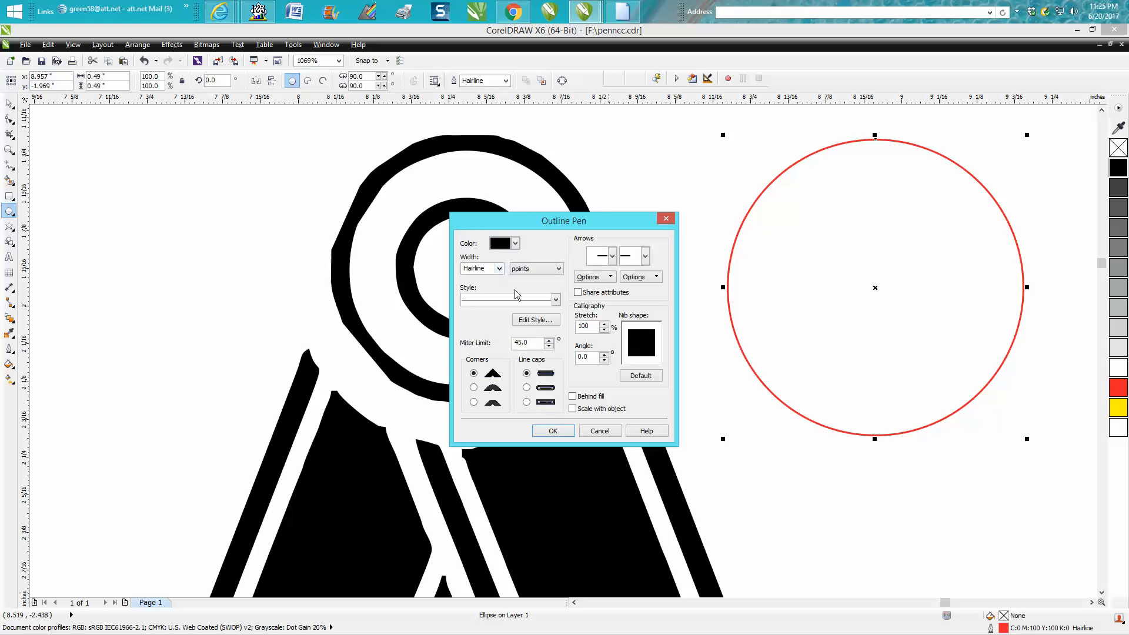
pyautogui.click(555, 298)
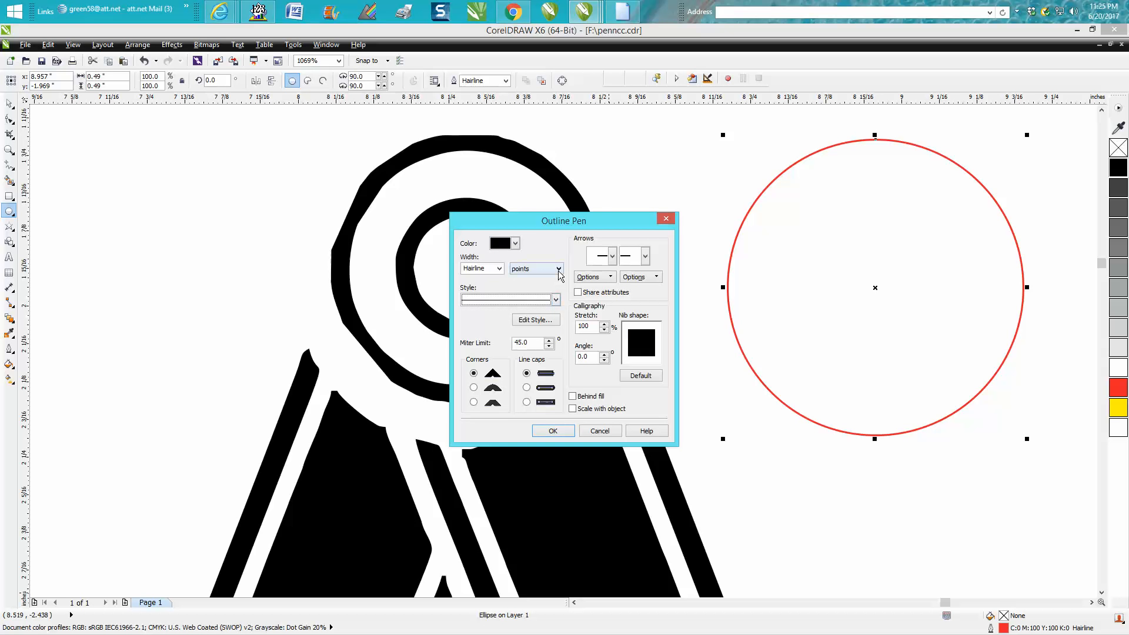
pyautogui.click(499, 268)
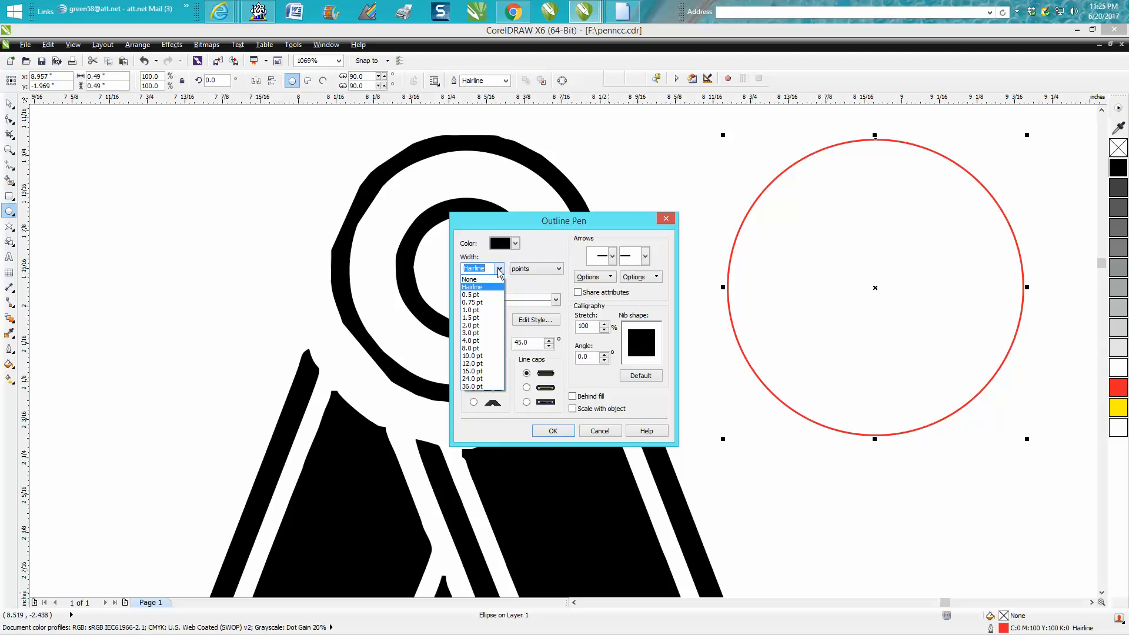
pyautogui.click(471, 347)
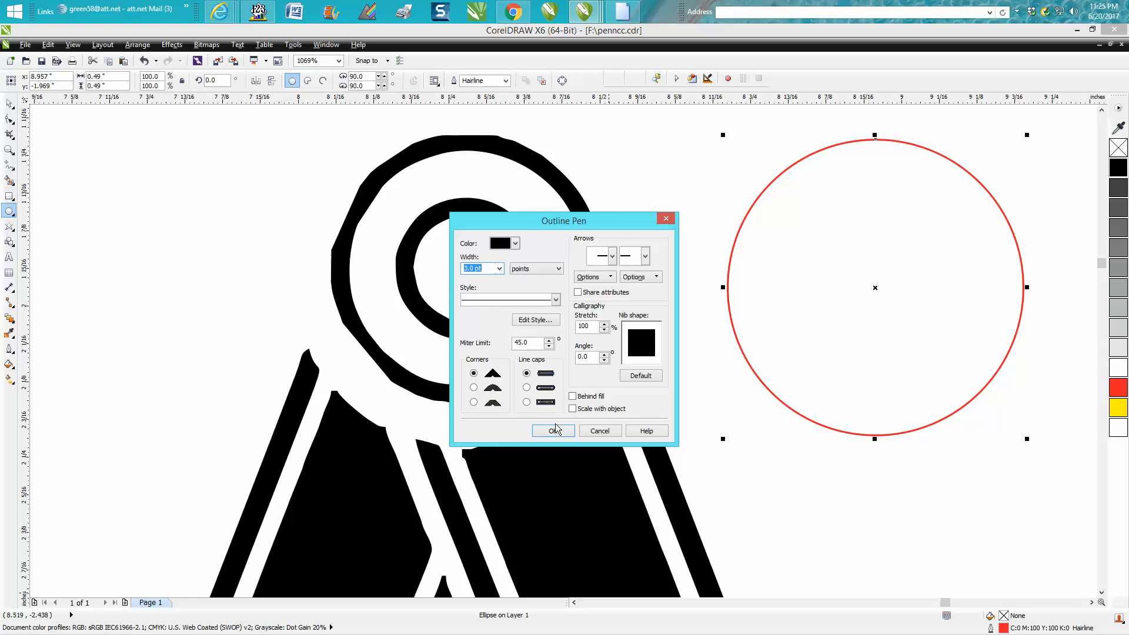
pyautogui.click(552, 430)
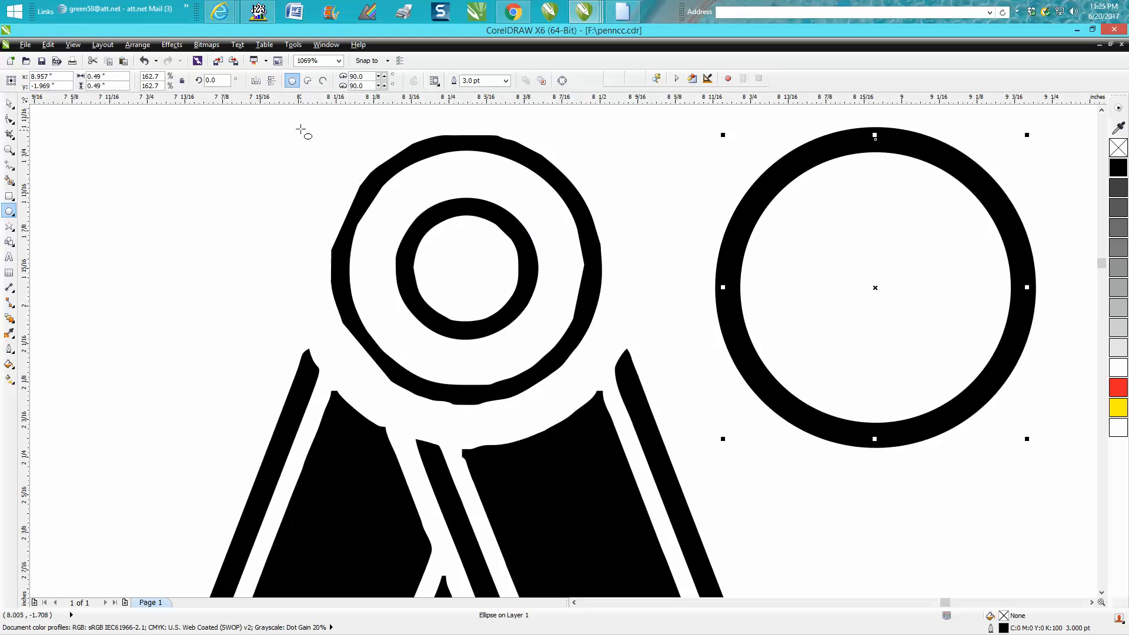
pyautogui.moveTo(425, 123)
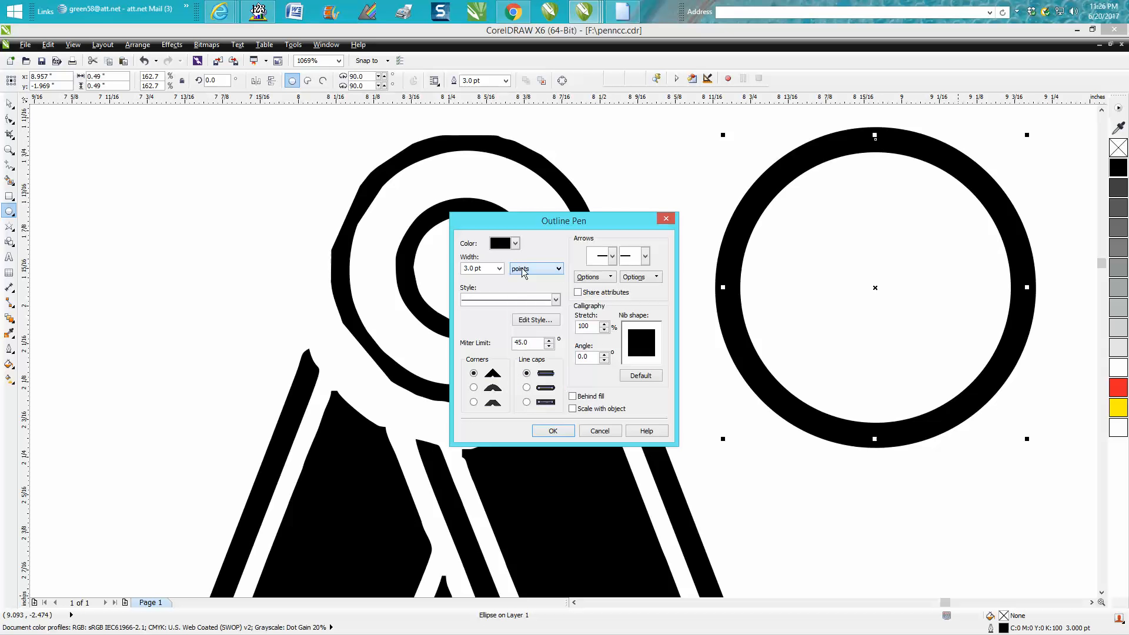
# Step: Reduce the circle's outline width to 2 pt
pyautogui.click(498, 268)
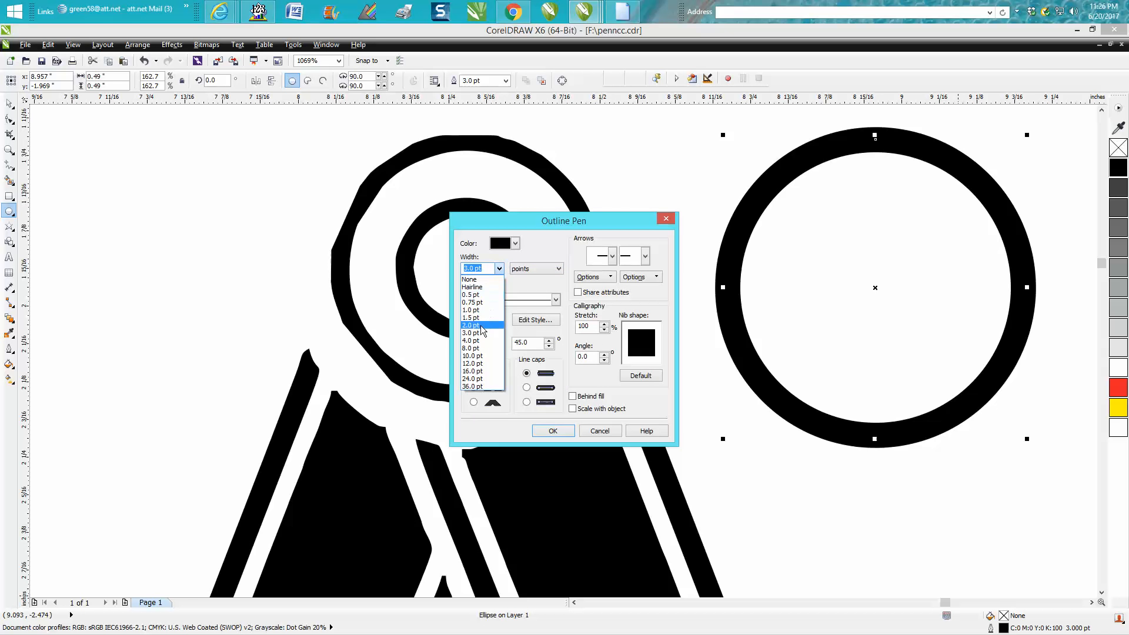
pyautogui.click(472, 325)
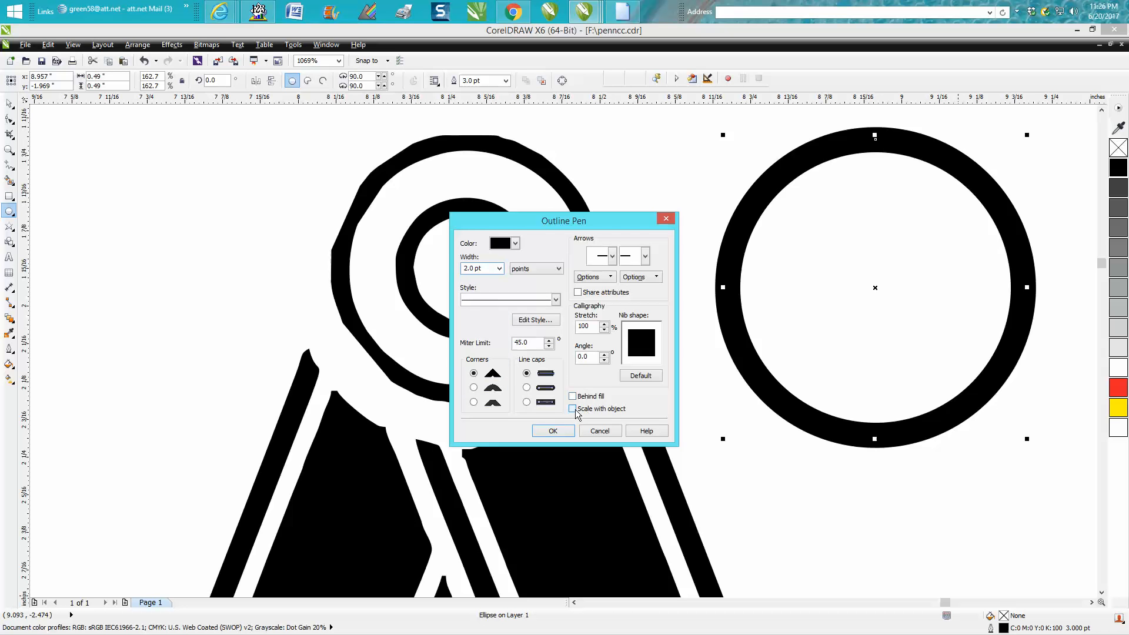
pyautogui.click(553, 431)
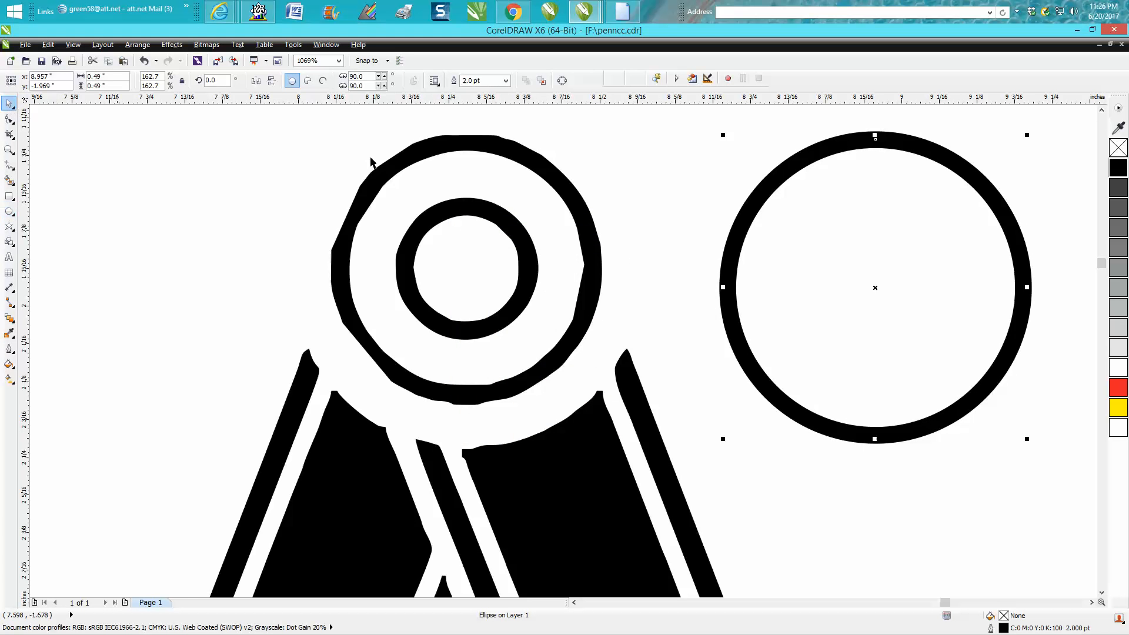
pyautogui.moveTo(1026, 135)
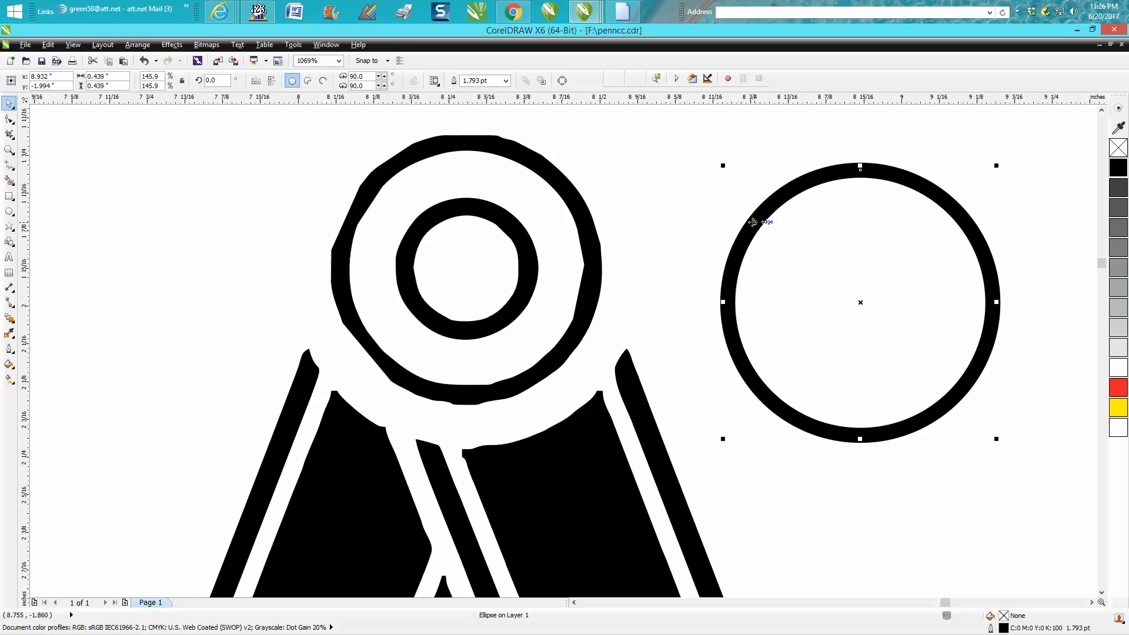
pyautogui.moveTo(601, 246)
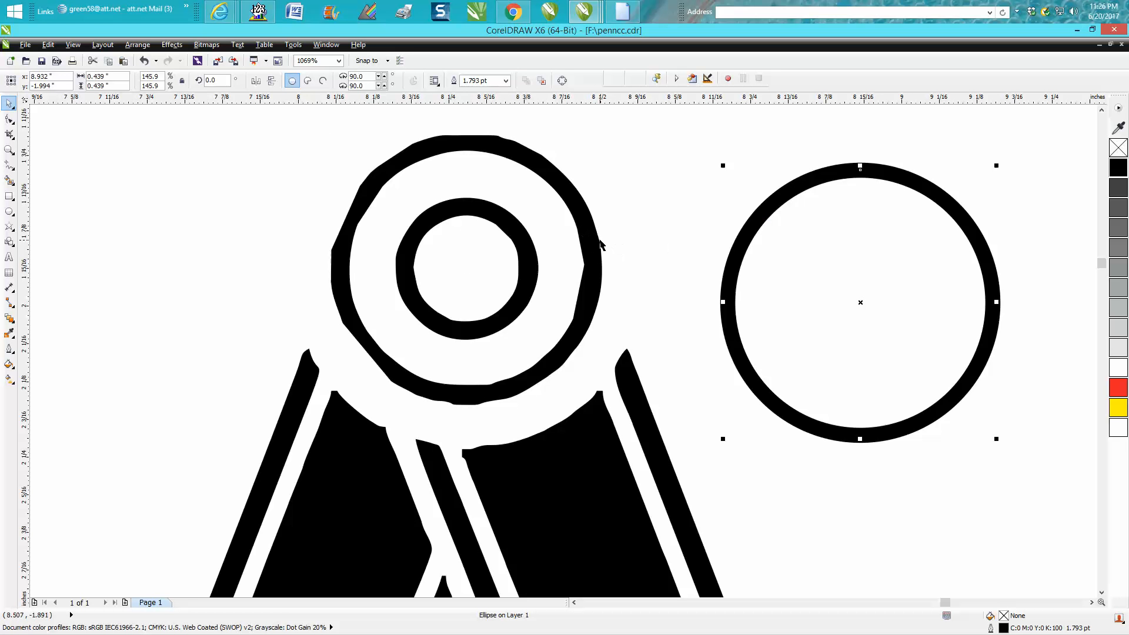
pyautogui.moveTo(595, 245)
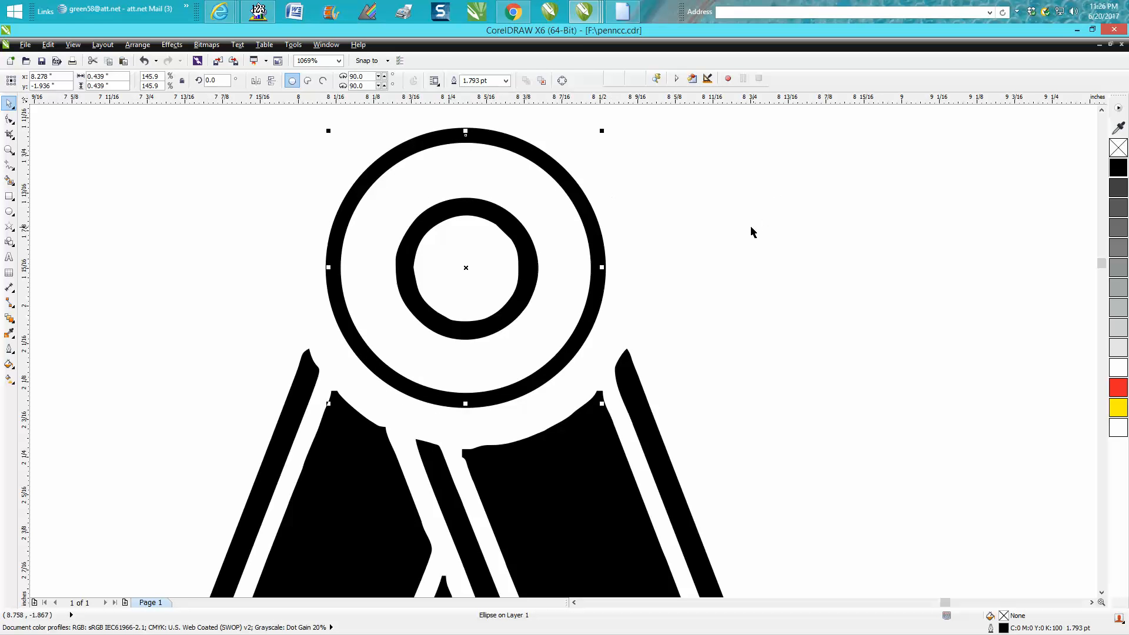
pyautogui.moveTo(568, 231)
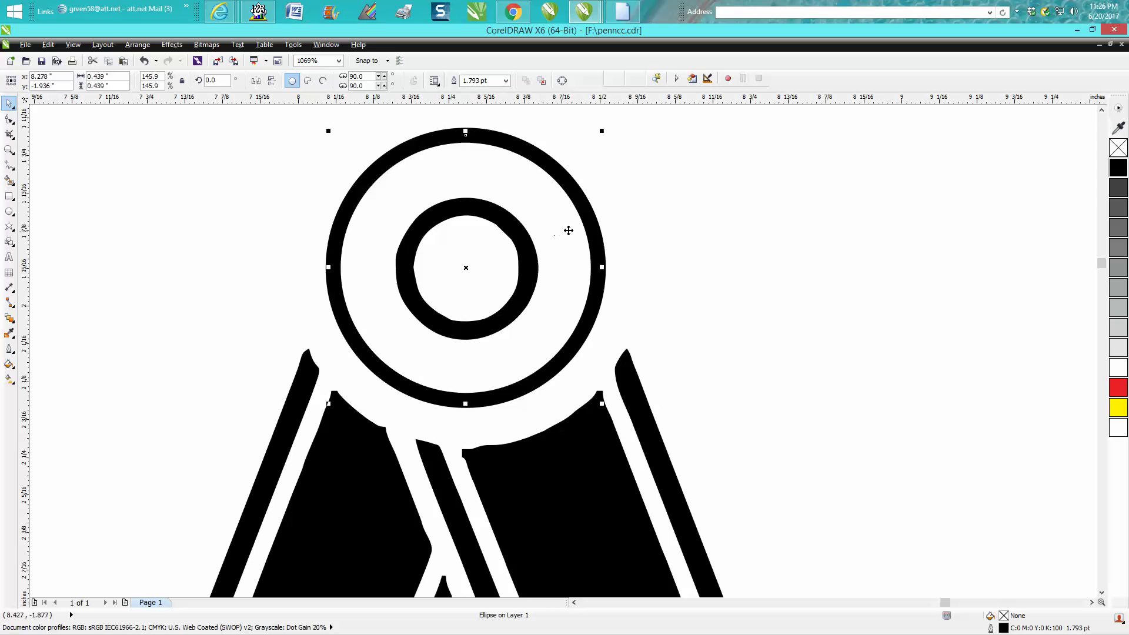
# Step: Select the rough traced ring underneath the clean circle to remove it
pyautogui.click(138, 45)
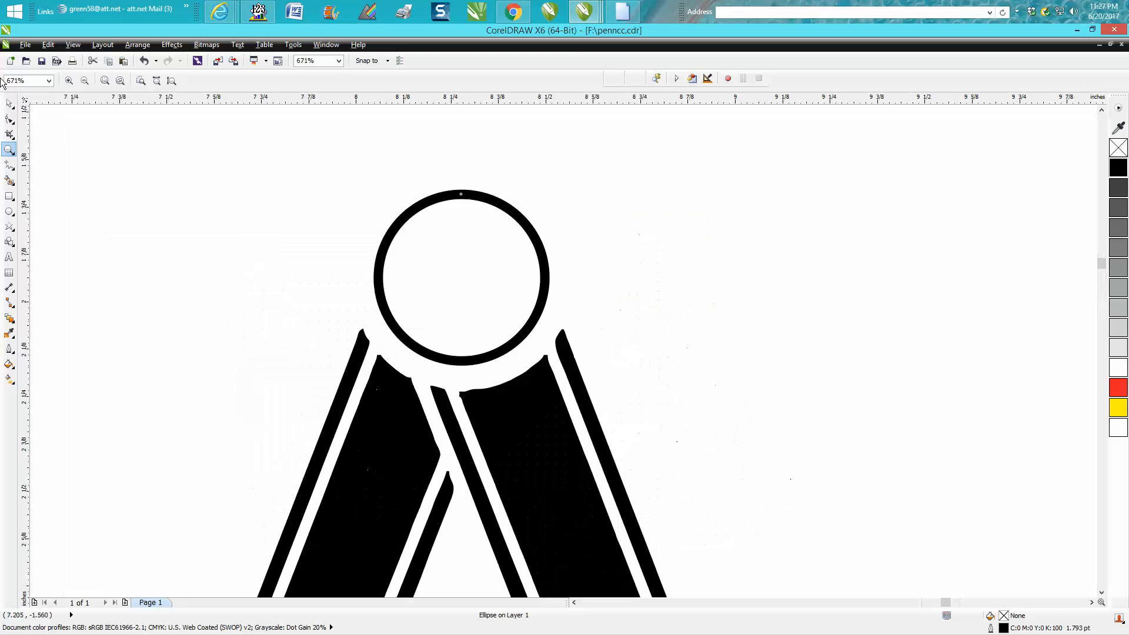
# Step: Add a smaller circle inside the top ring, then delete a stray node from a compass leg's edge
pyautogui.click(461, 278)
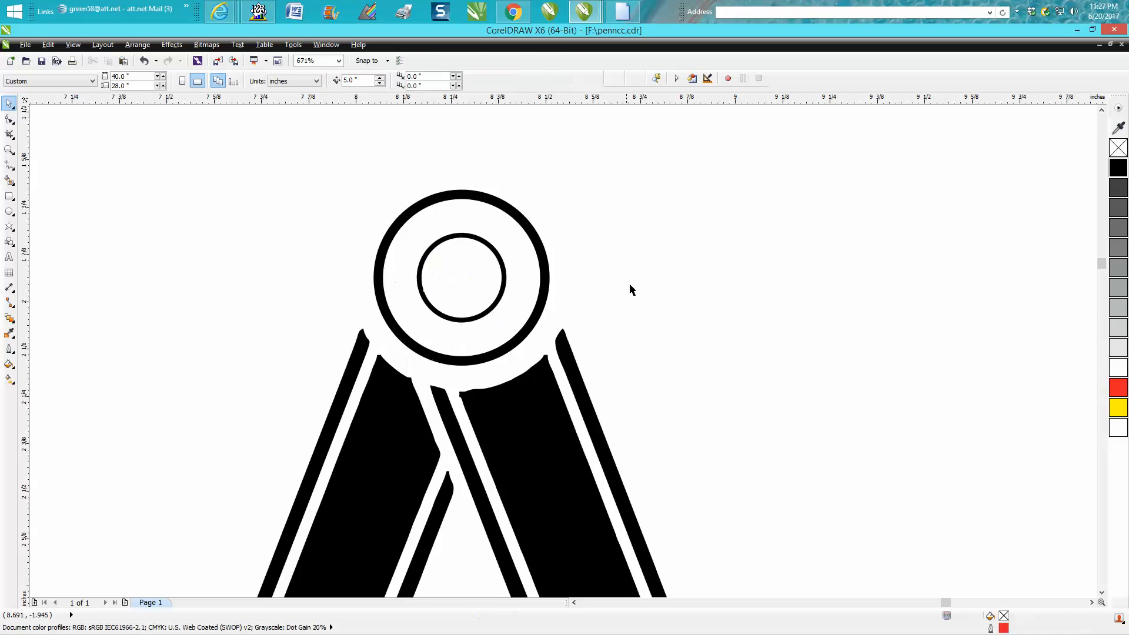
pyautogui.moveTo(451, 404)
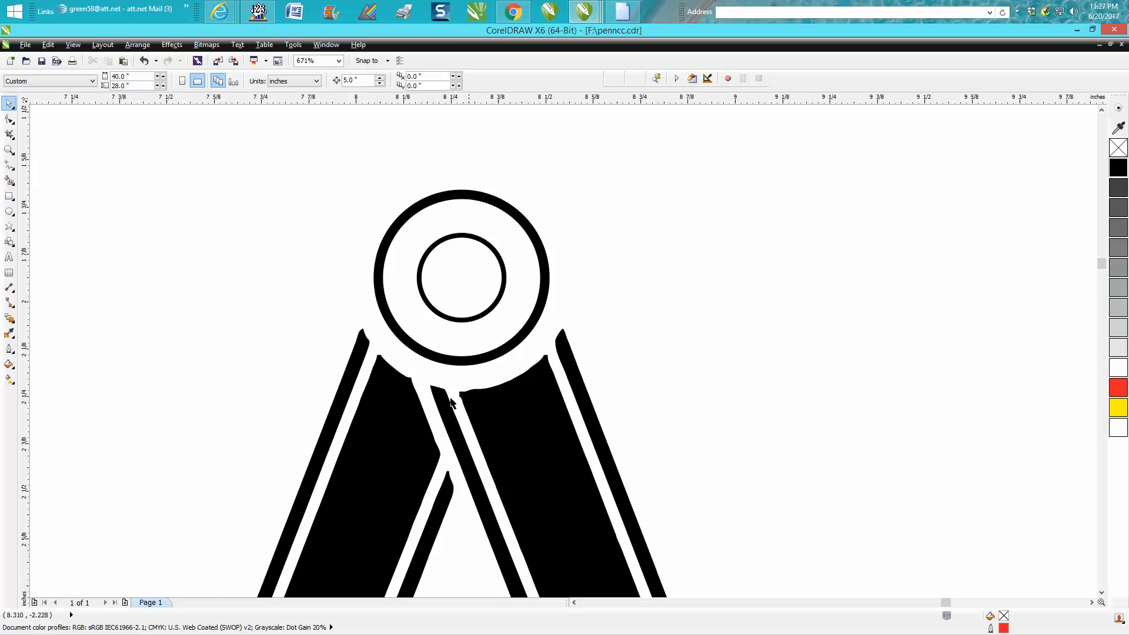
pyautogui.click(8, 150)
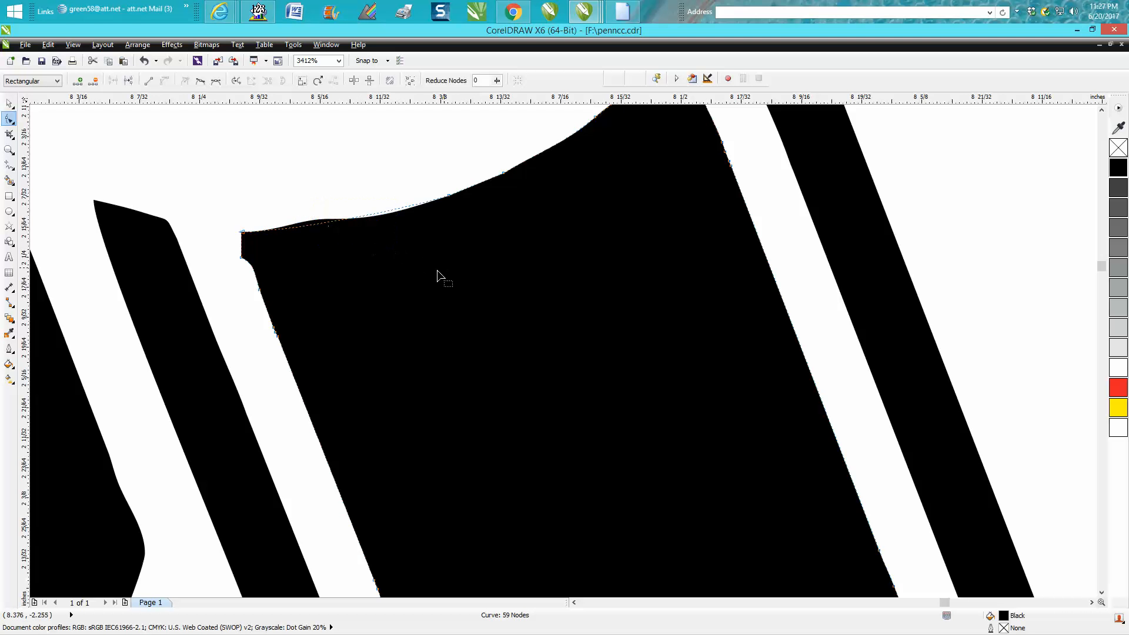
pyautogui.click(242, 257)
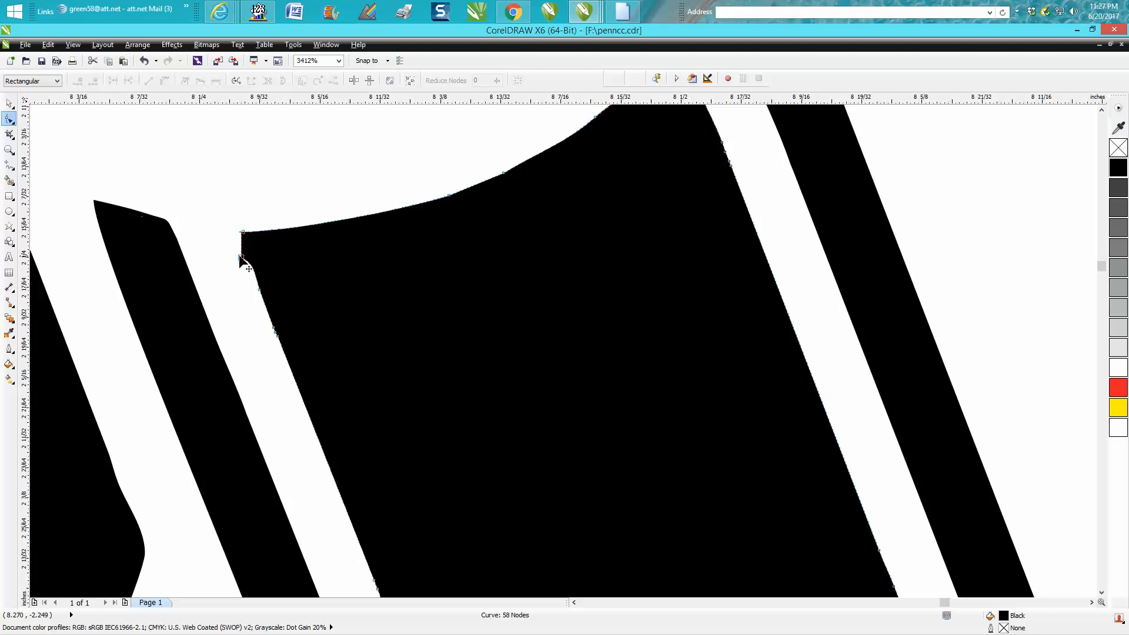